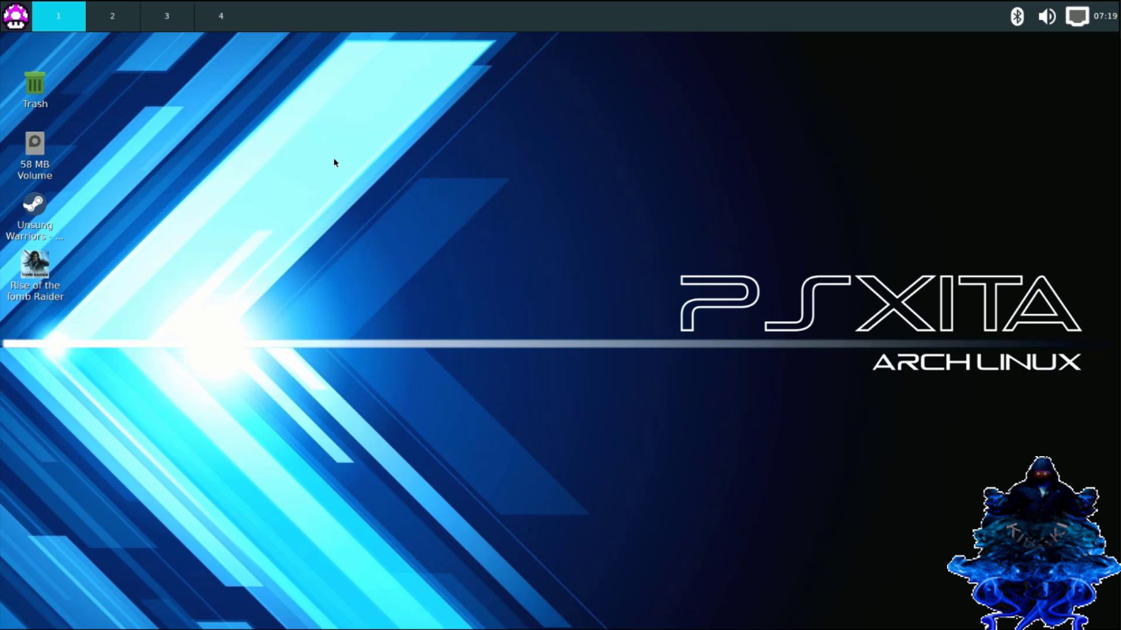
pyautogui.moveTo(164, 37)
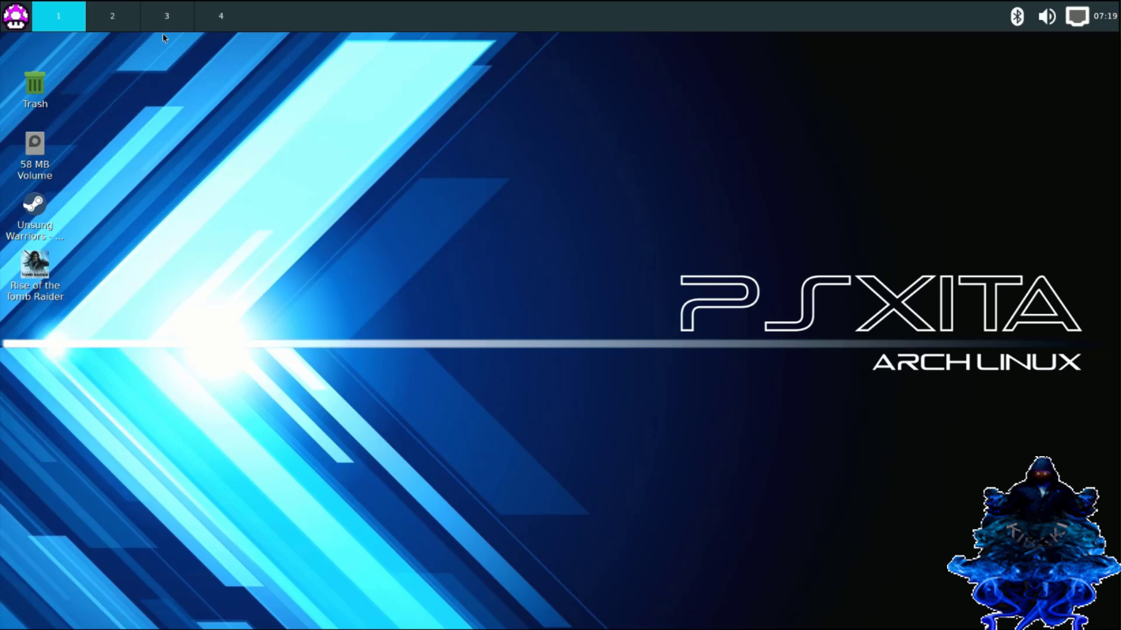
# Start the Firefox browser from the desktop application menu.
pyautogui.click(14, 15)
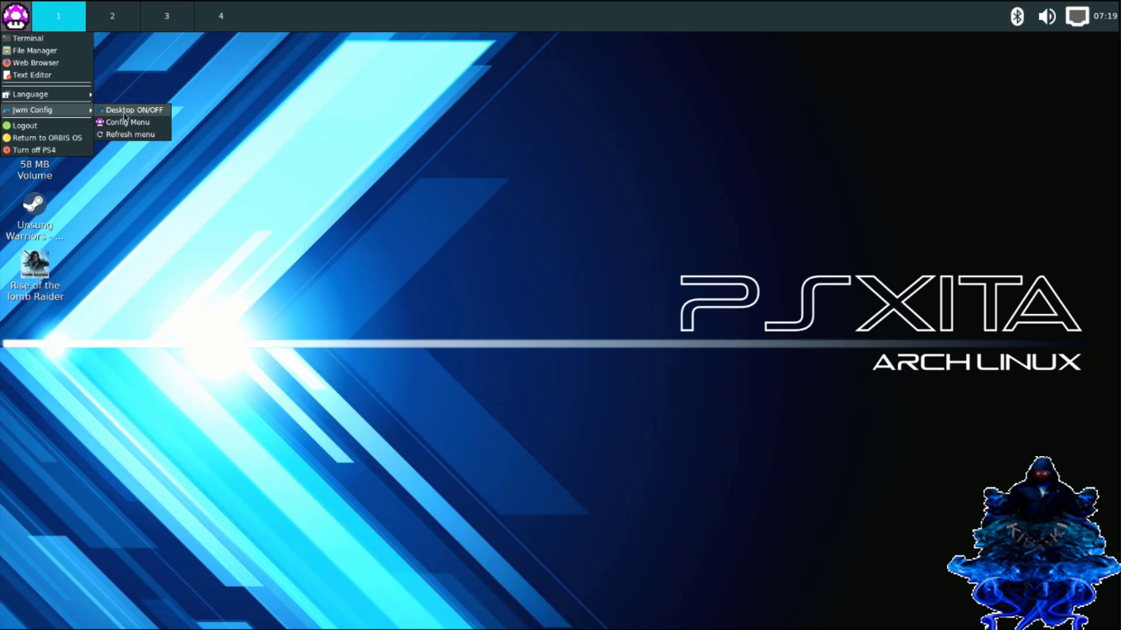
pyautogui.click(133, 110)
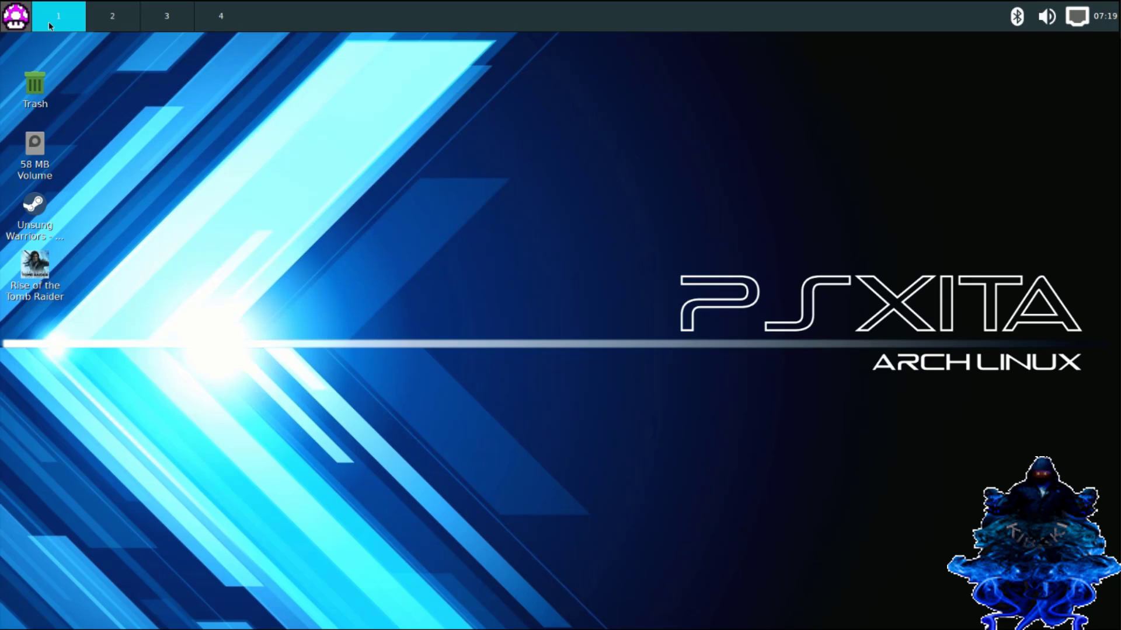
pyautogui.click(16, 15)
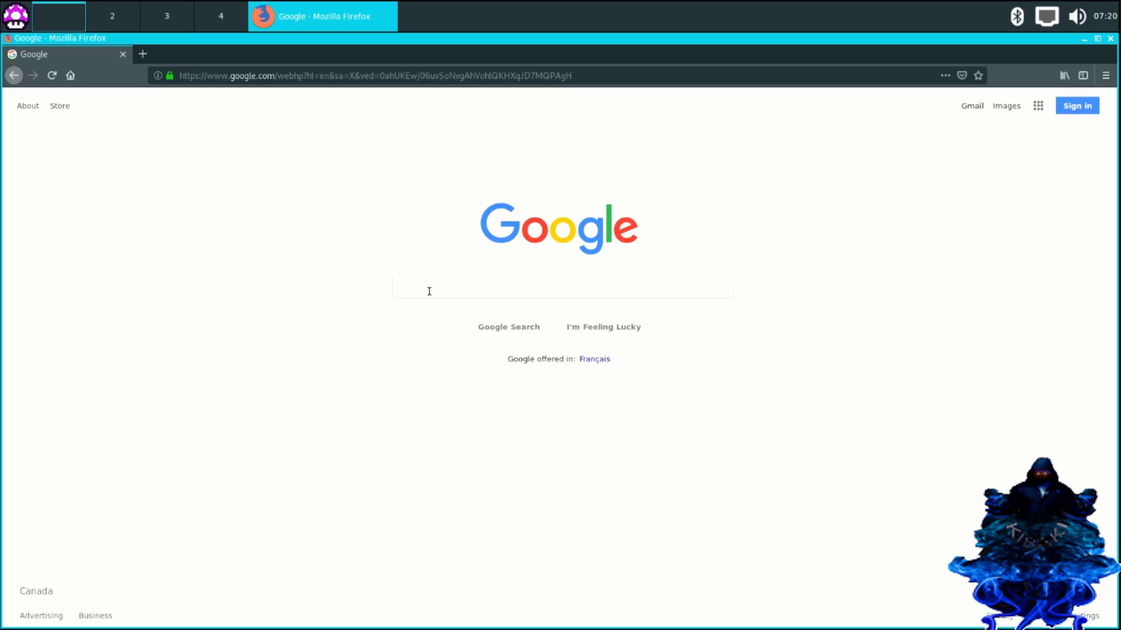
# Run a Google search for "linux games".
pyautogui.click(562, 286)
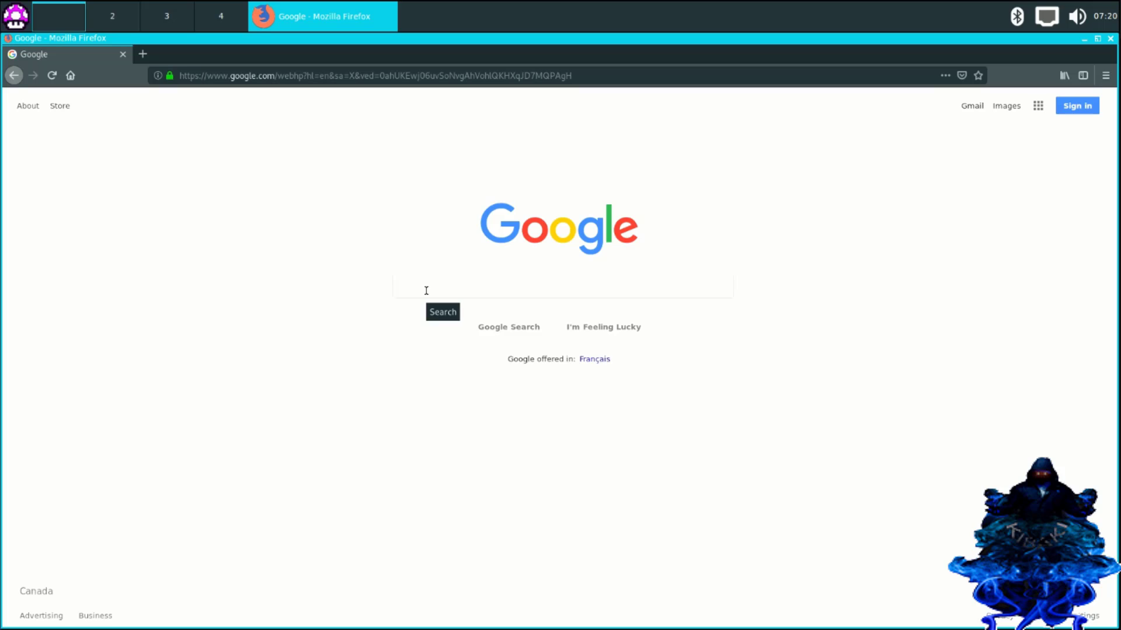
pyautogui.write('linux')
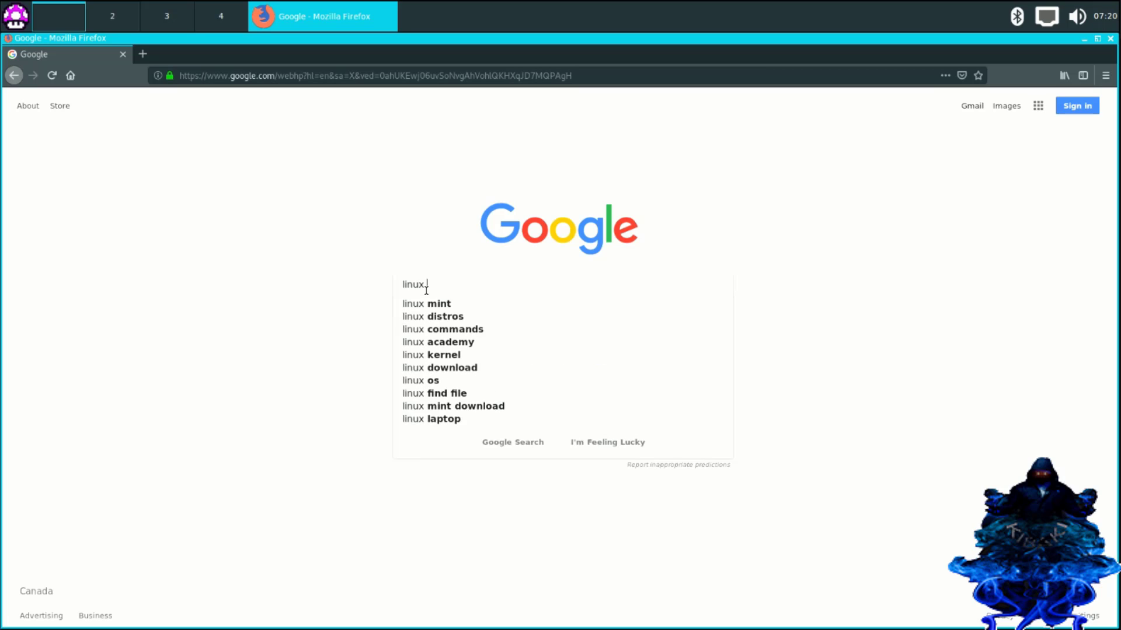
pyautogui.write('games')
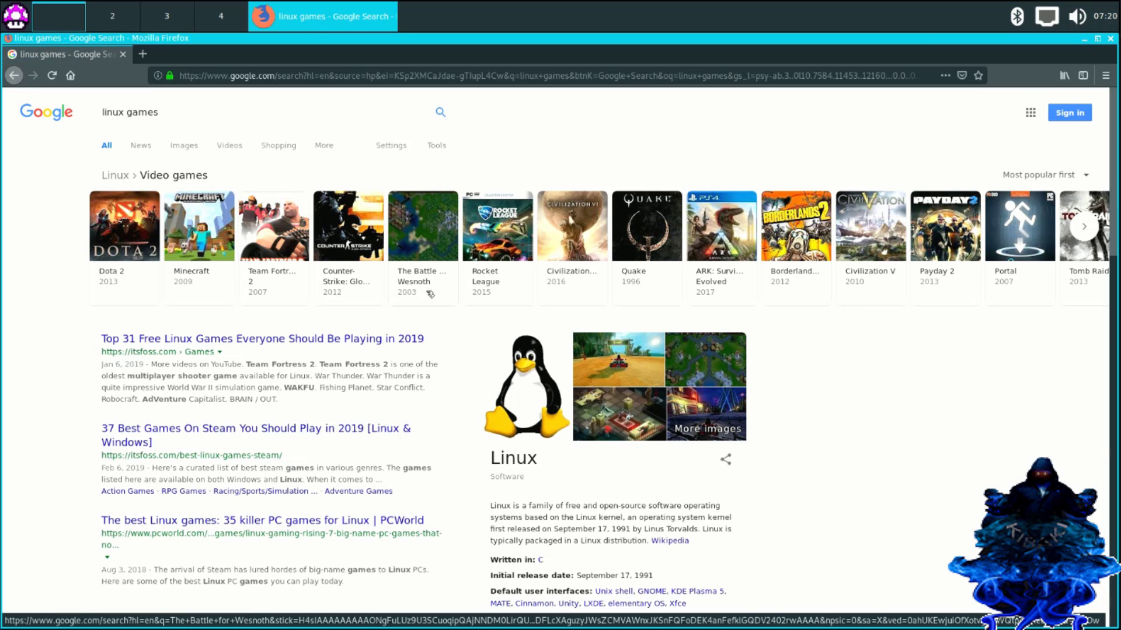
pyautogui.moveTo(495, 336)
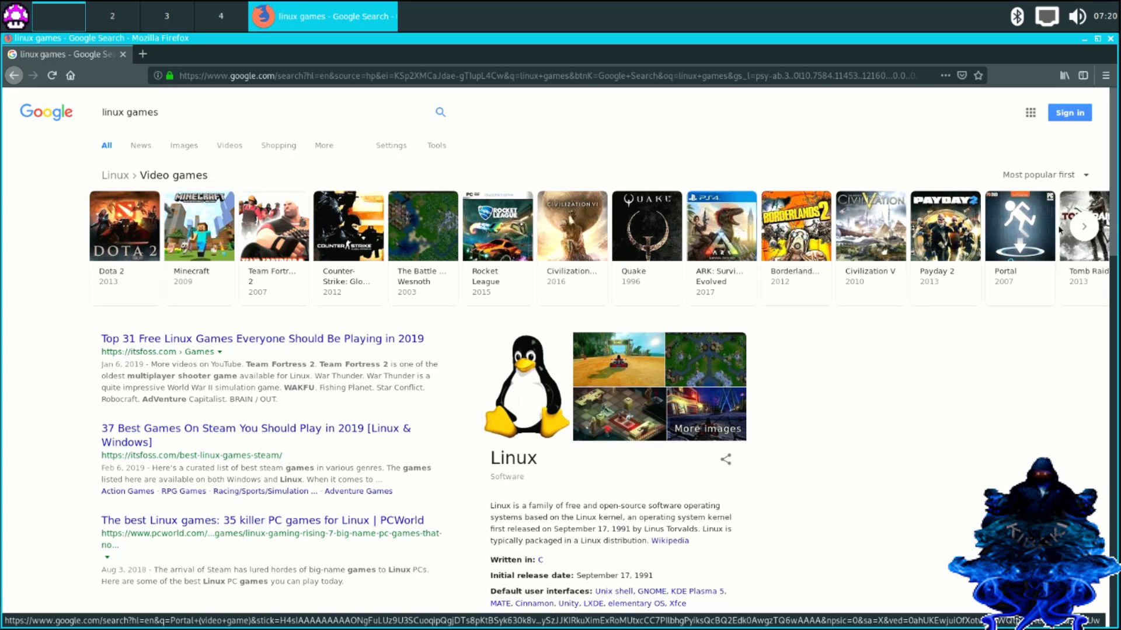
# Page through the Linux video games carousel several times in the results.
pyautogui.click(1084, 226)
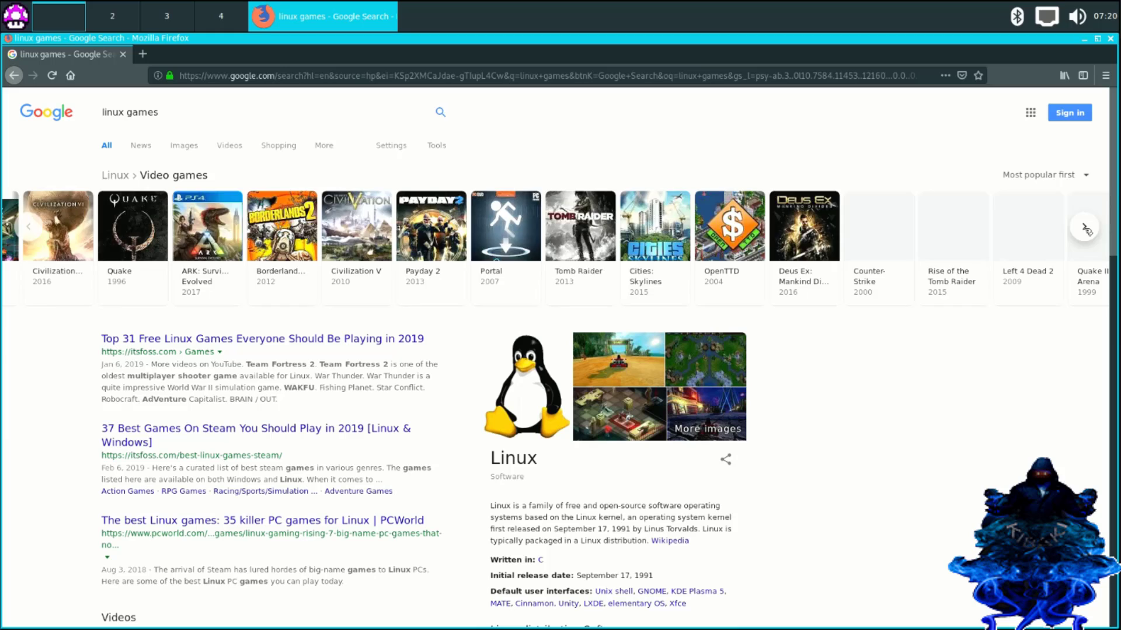
pyautogui.click(1085, 228)
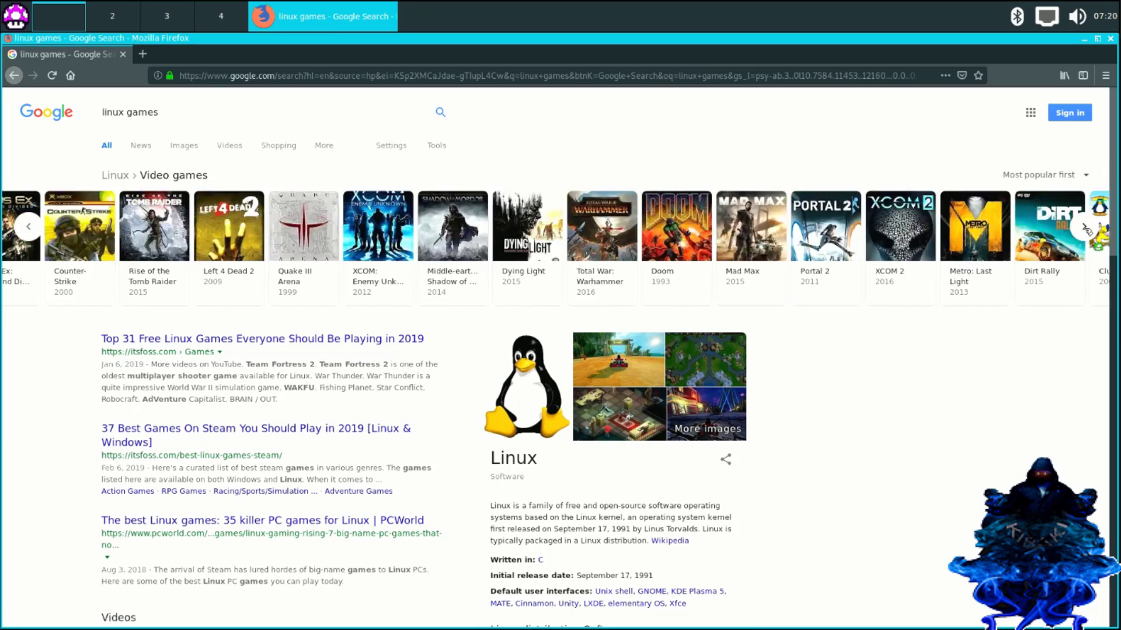
pyautogui.click(1081, 226)
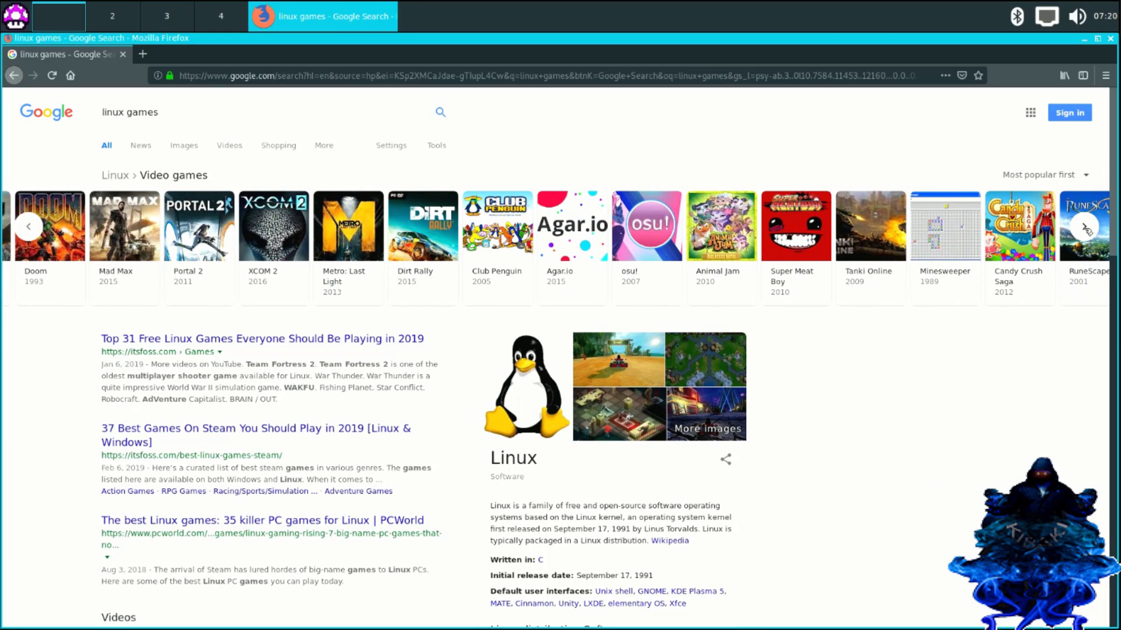
pyautogui.click(1086, 226)
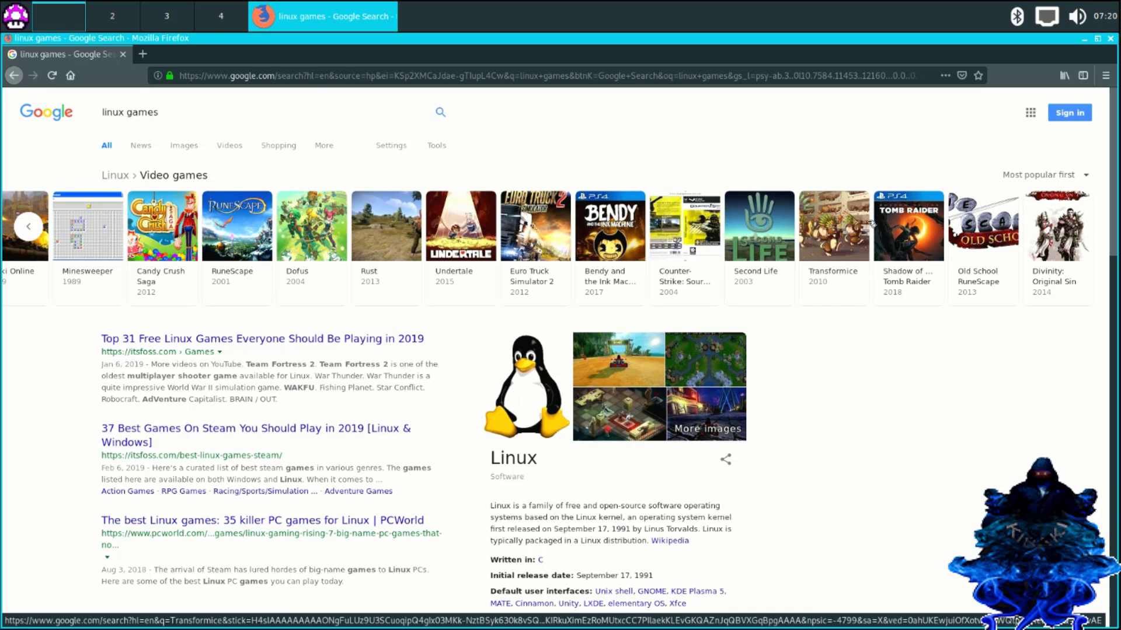
pyautogui.click(908, 225)
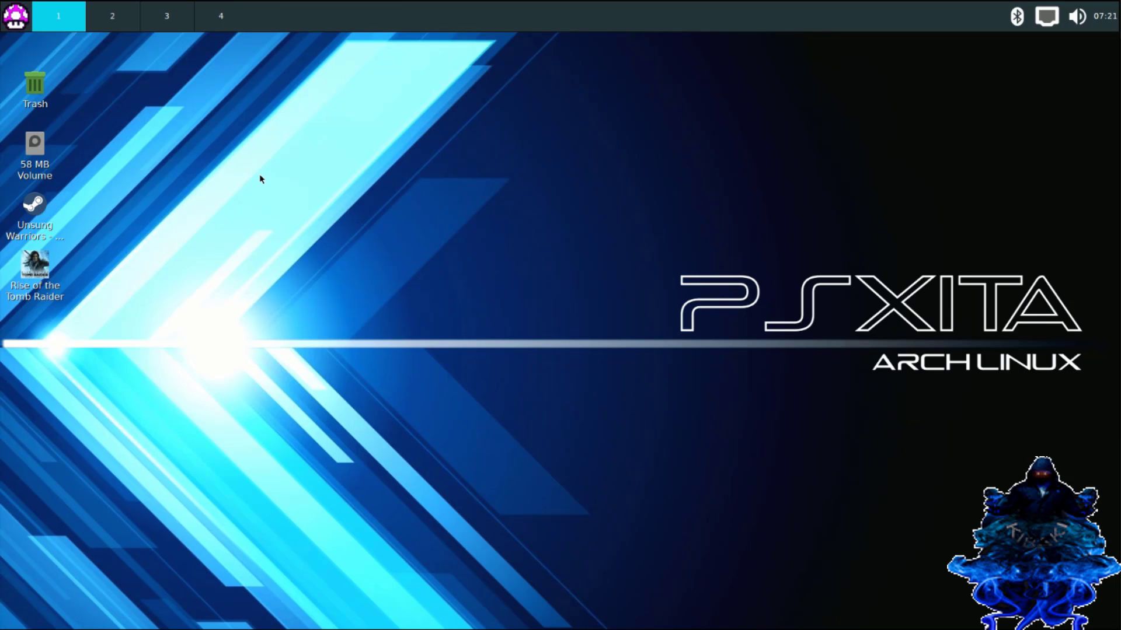
pyautogui.moveTo(198, 165)
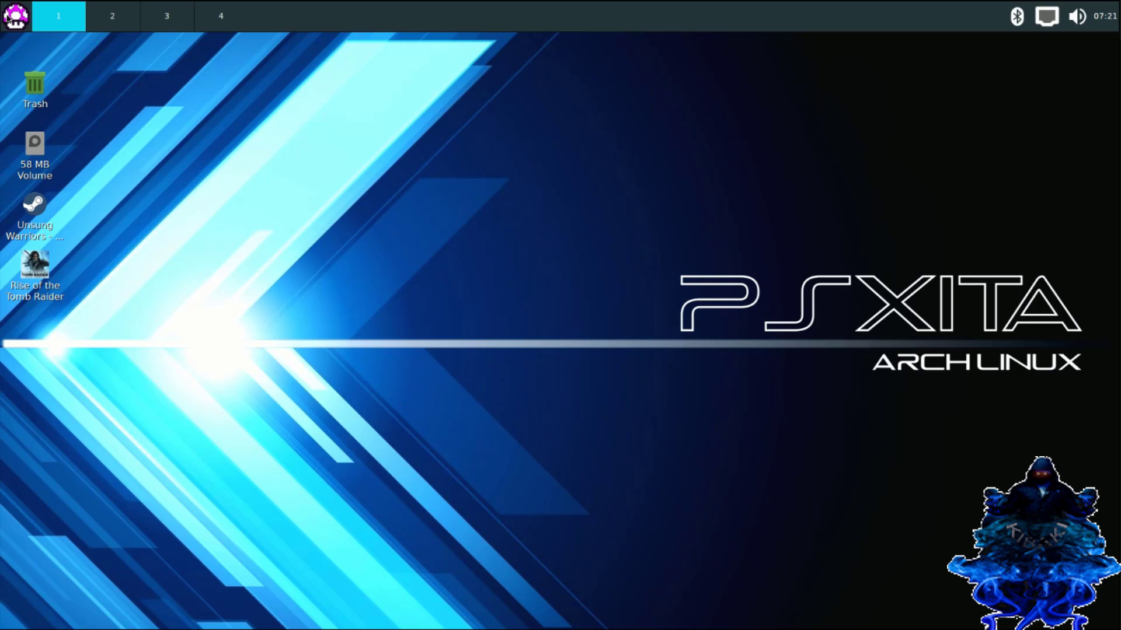
# Launch Steam (Native) from the Games menu and sign in with the account password.
pyautogui.click(14, 15)
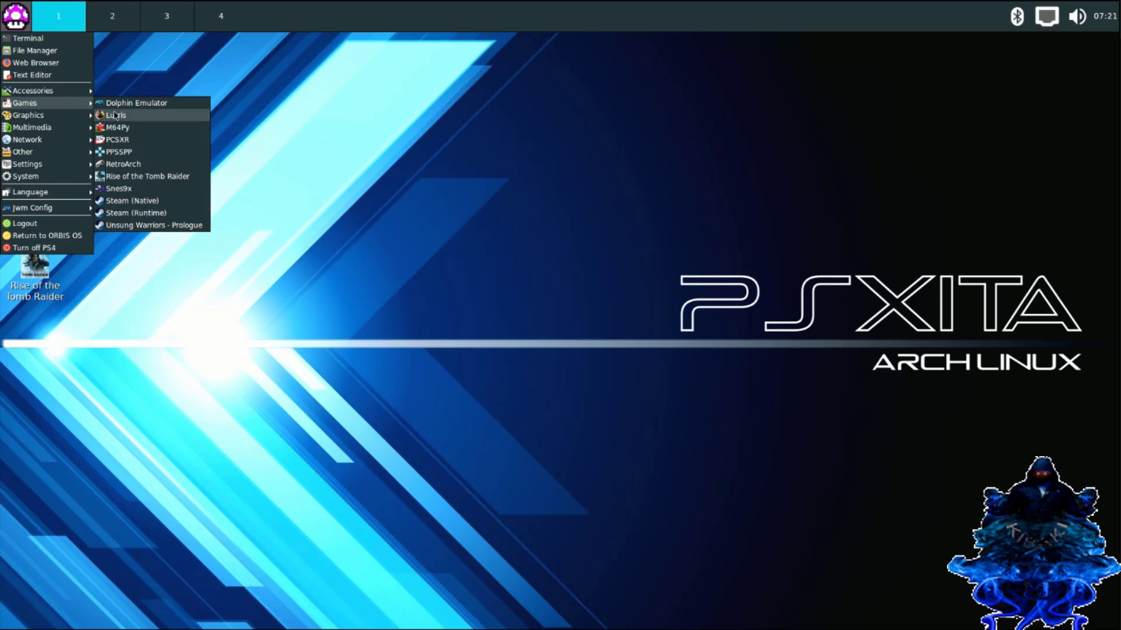
pyautogui.moveTo(129, 201)
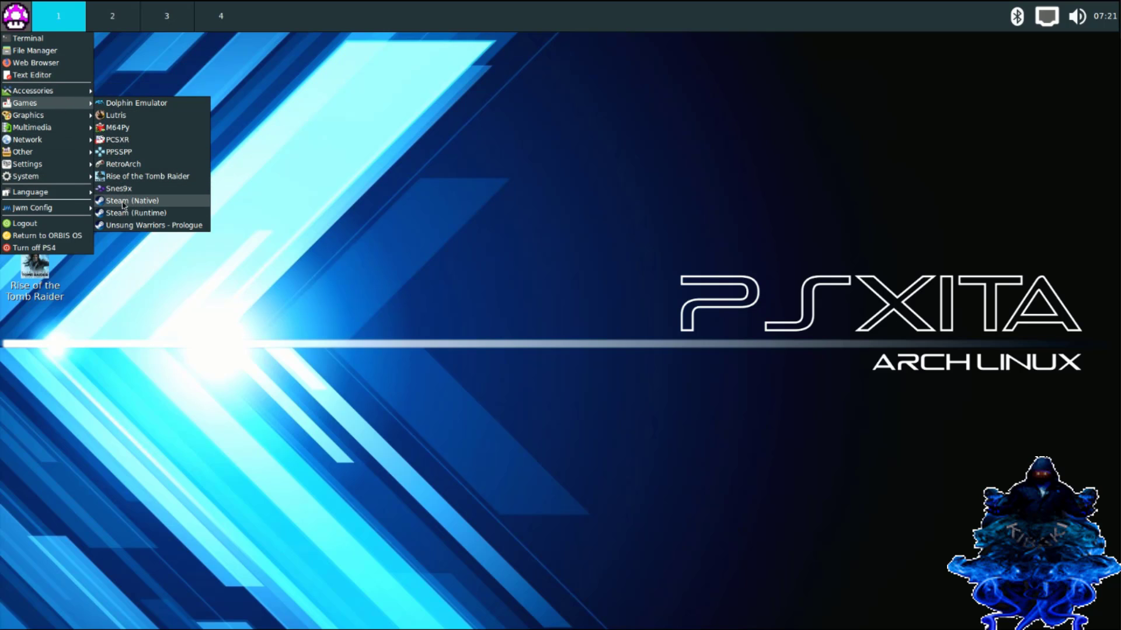
pyautogui.click(130, 200)
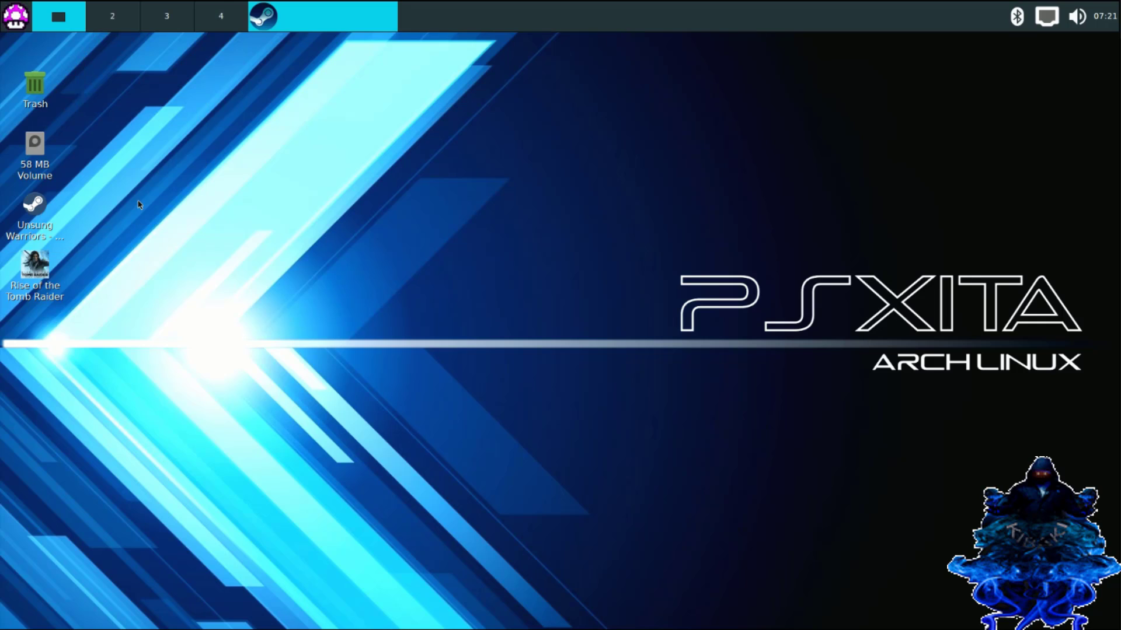
pyautogui.click(263, 15)
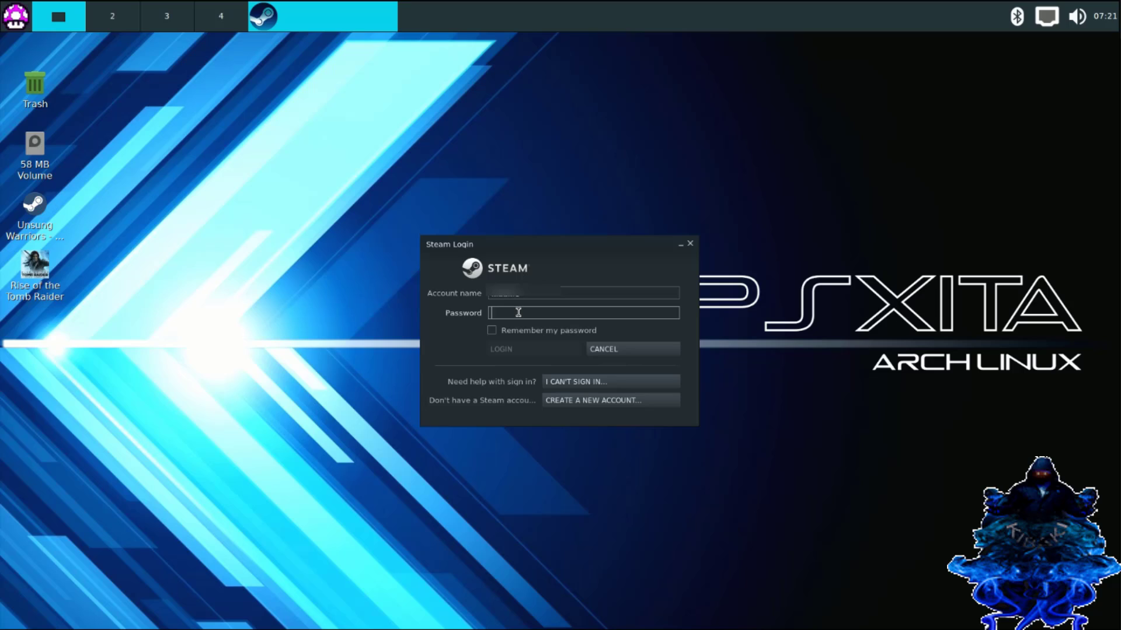
pyautogui.write('•')
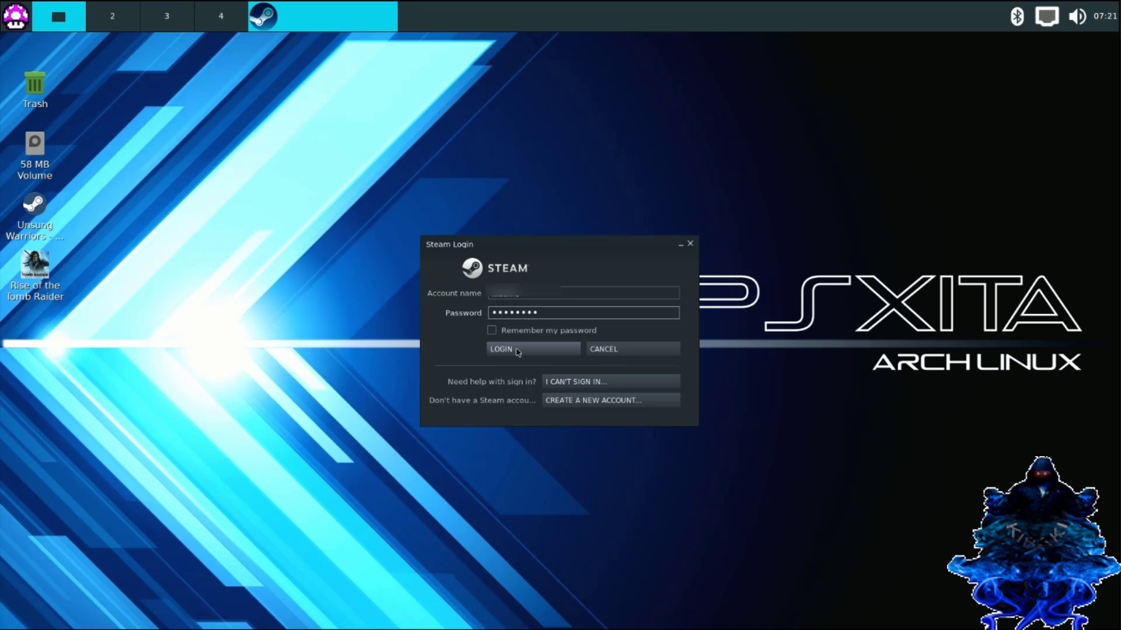
pyautogui.click(501, 349)
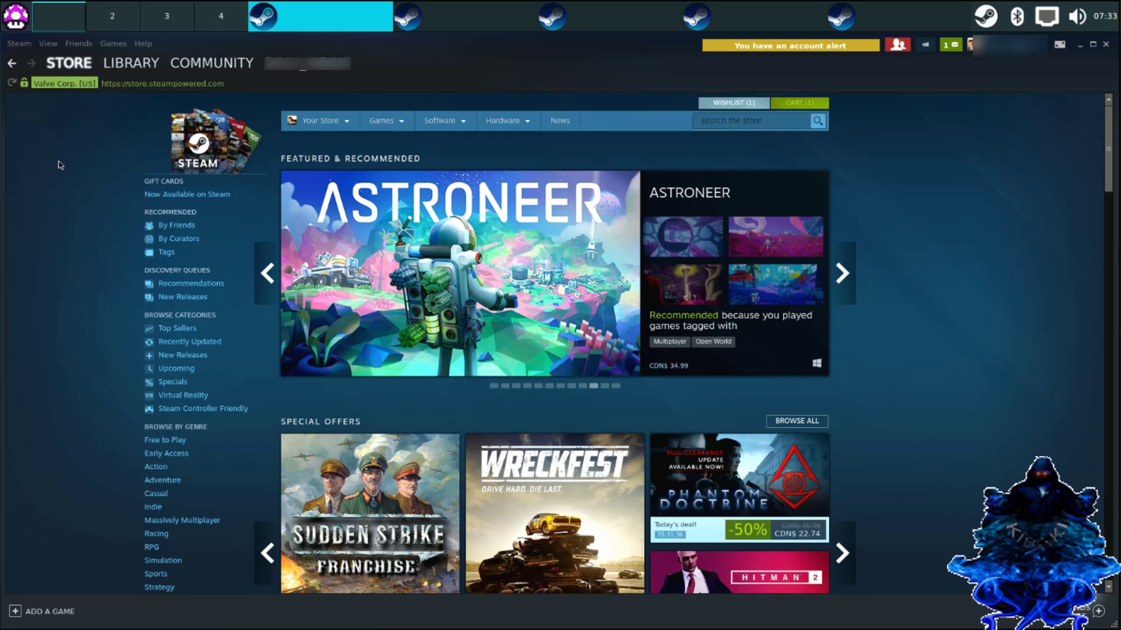
pyautogui.moveTo(94, 224)
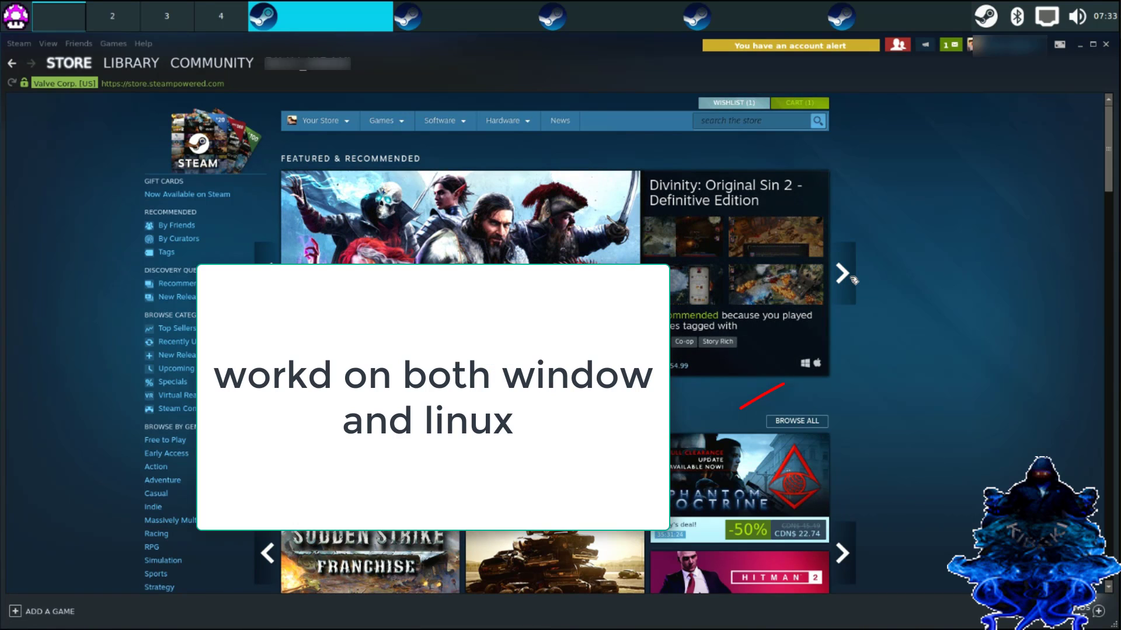
pyautogui.moveTo(807, 367)
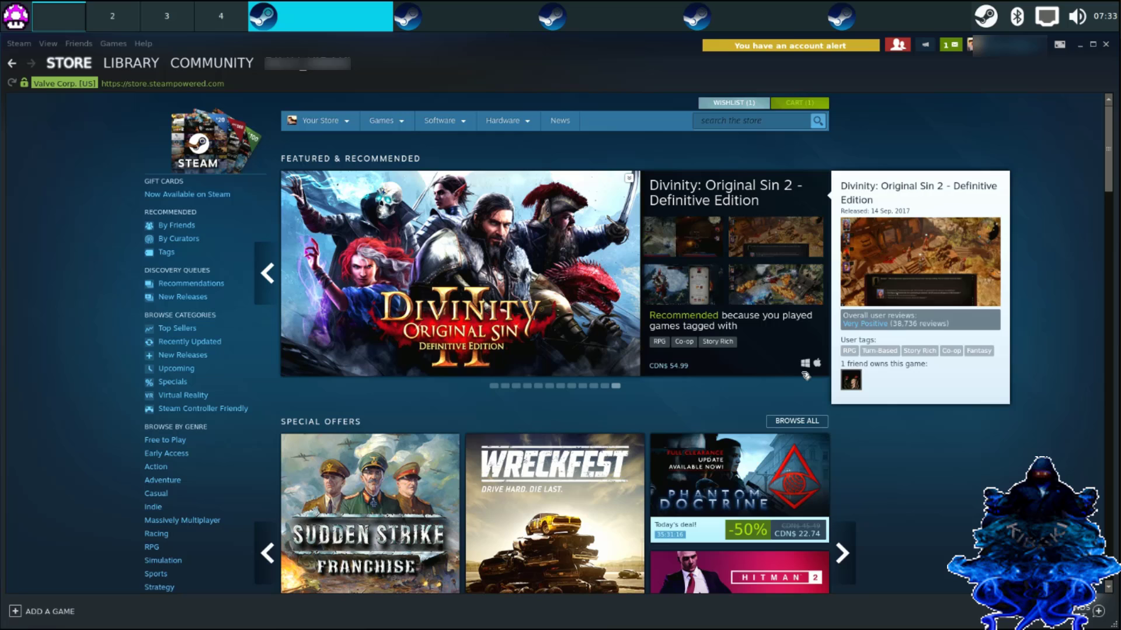
pyautogui.moveTo(842, 273)
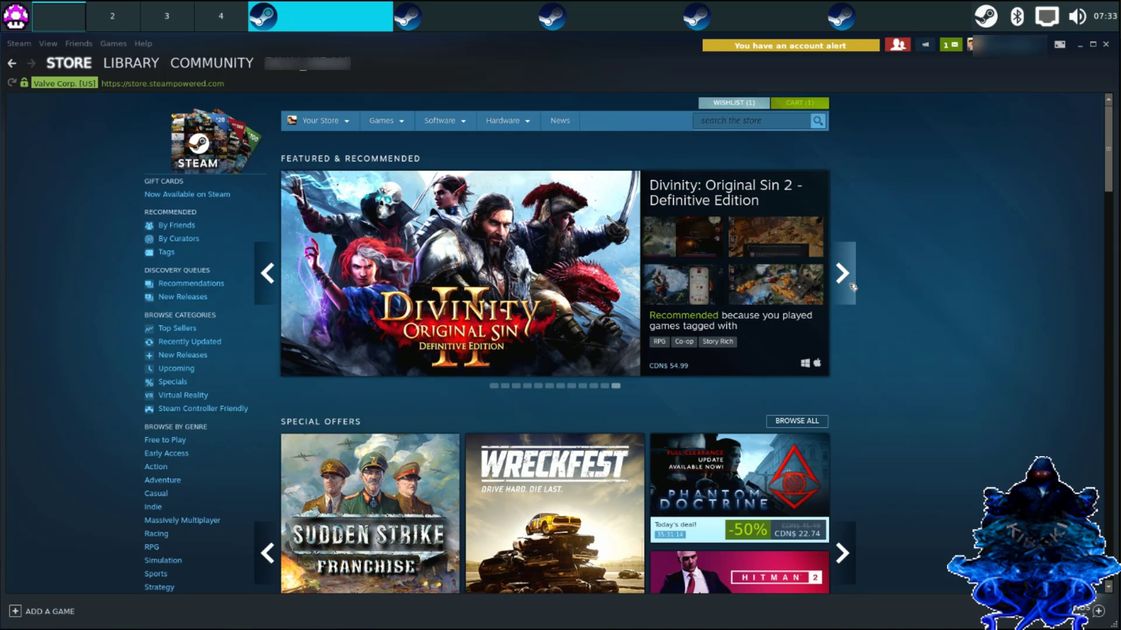
# Page the store's featured carousel forward through several titles to Rocket League.
pyautogui.click(841, 273)
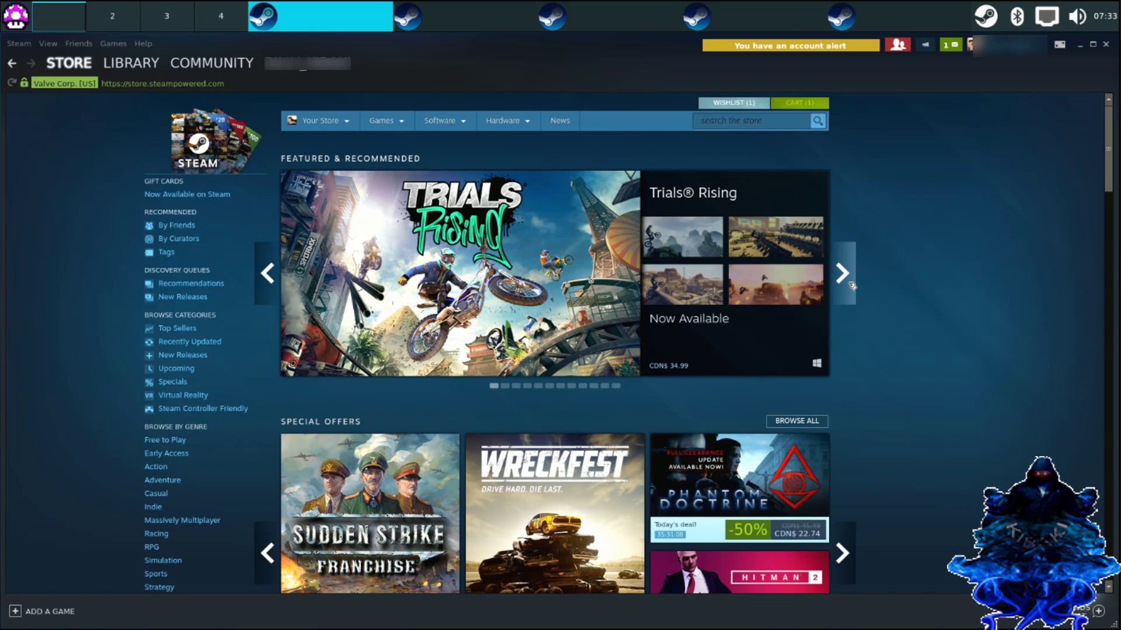
pyautogui.click(842, 273)
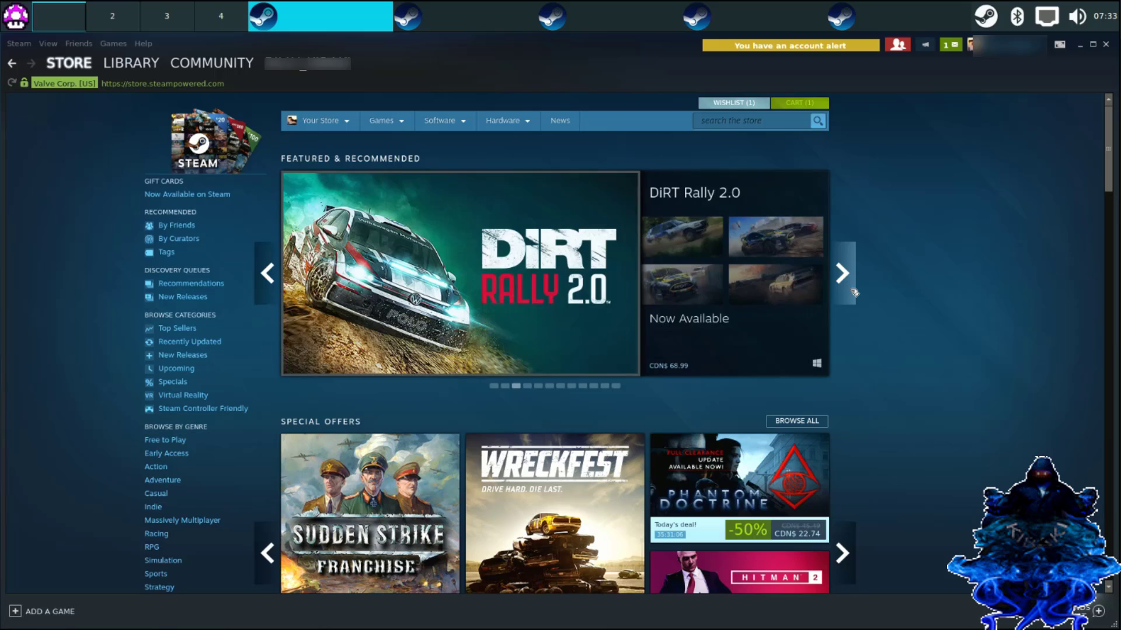
pyautogui.click(841, 273)
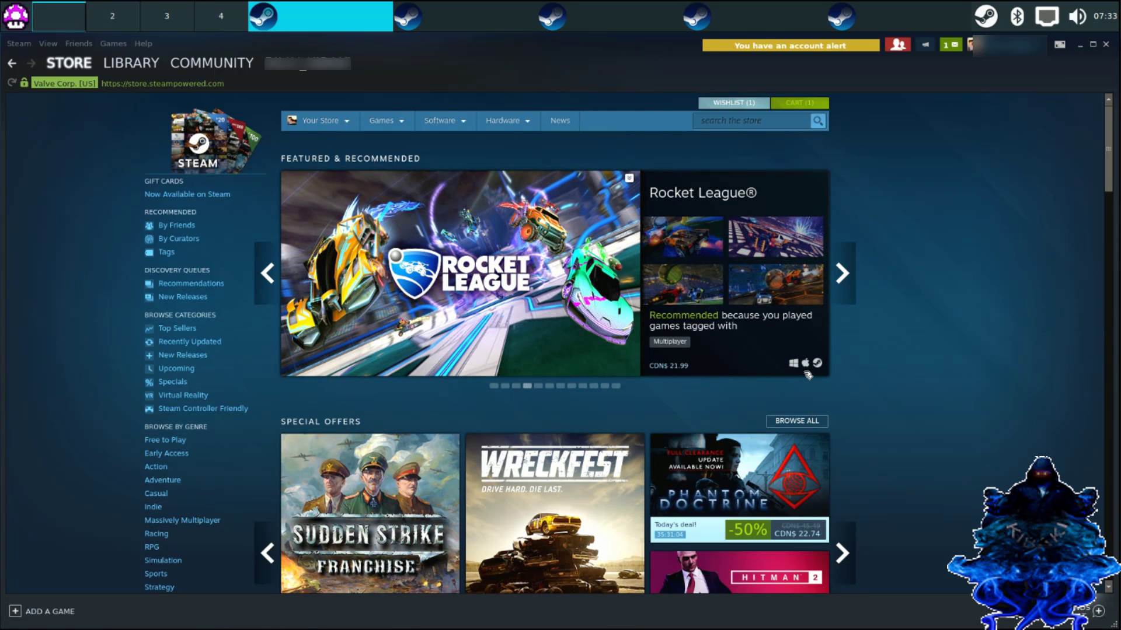
pyautogui.moveTo(807, 371)
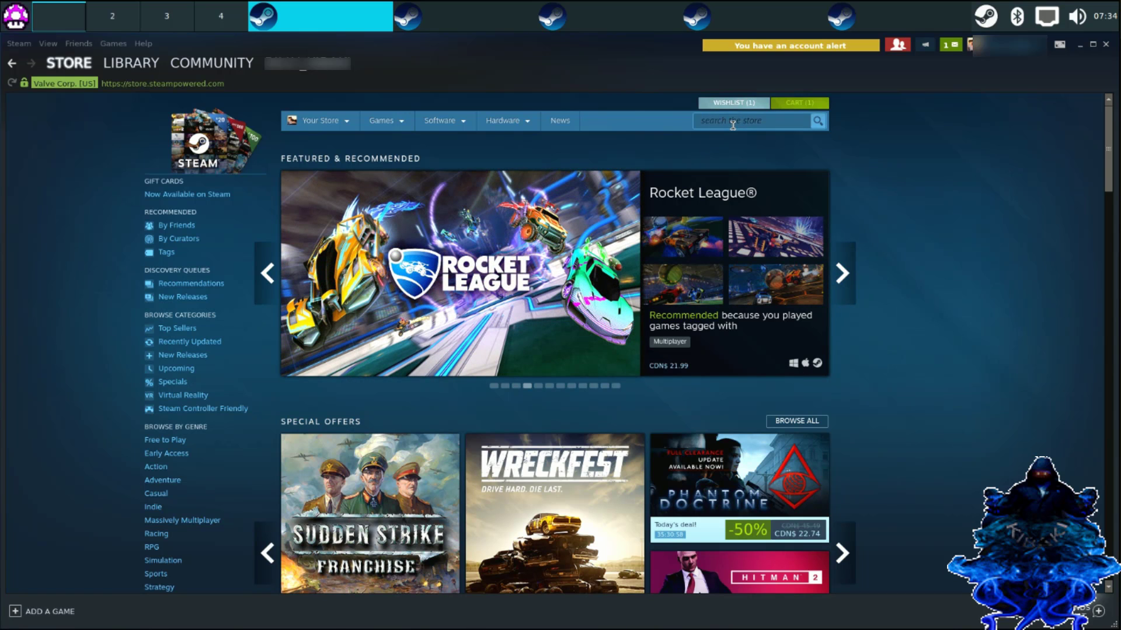
# Search the store for "free", try to play Dungeon Fighter Online and dismiss its invalid-platform error.
pyautogui.click(751, 120)
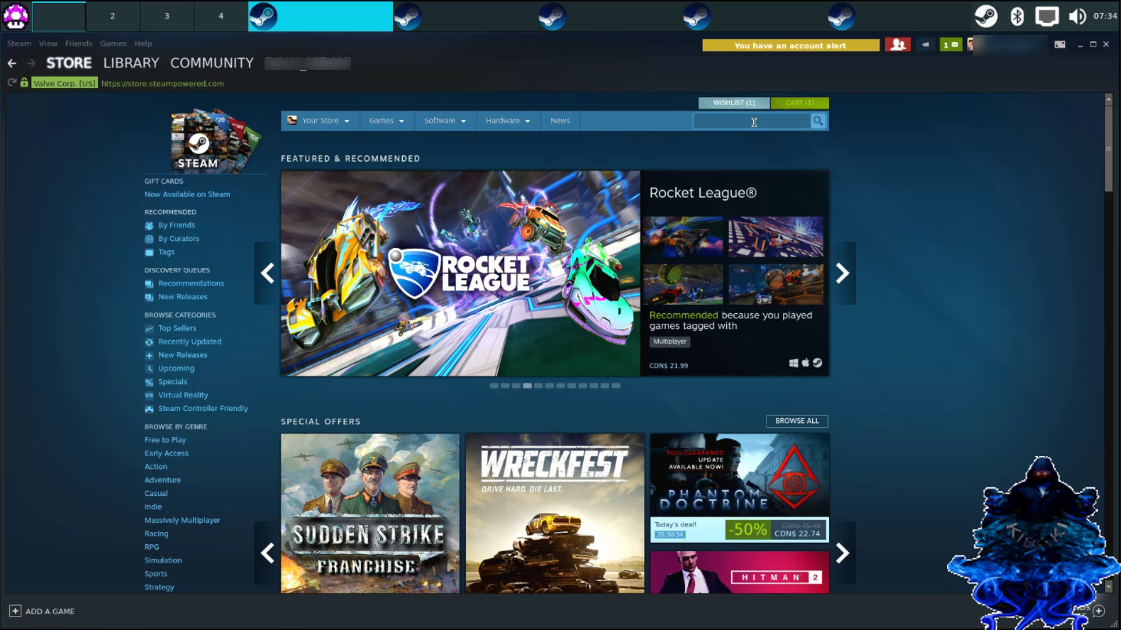
pyautogui.write('free')
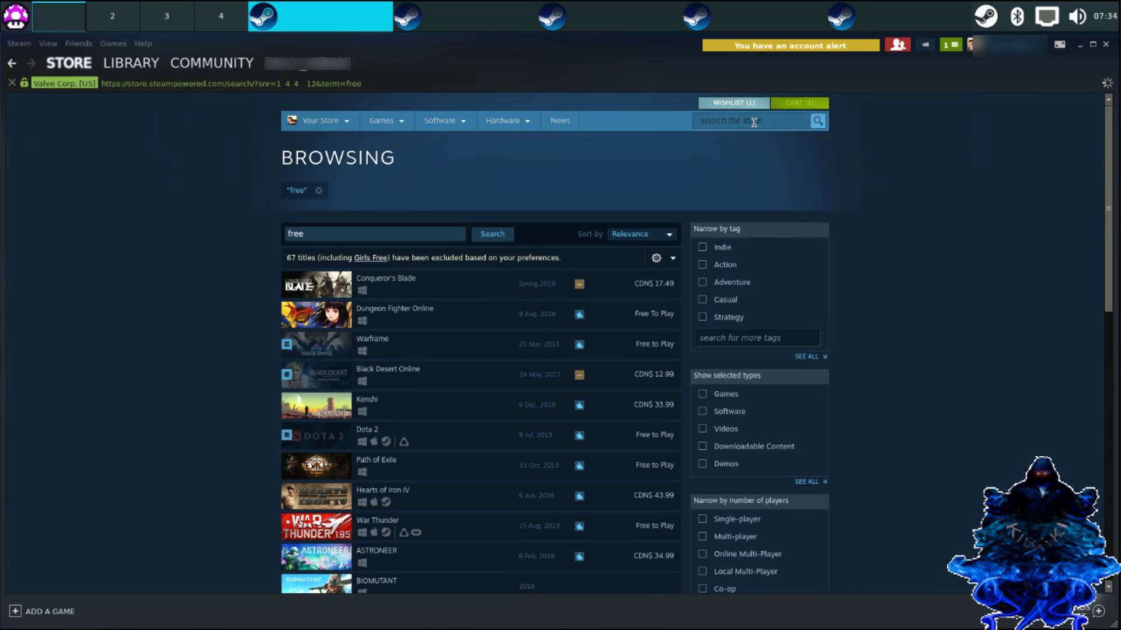
pyautogui.moveTo(395, 314)
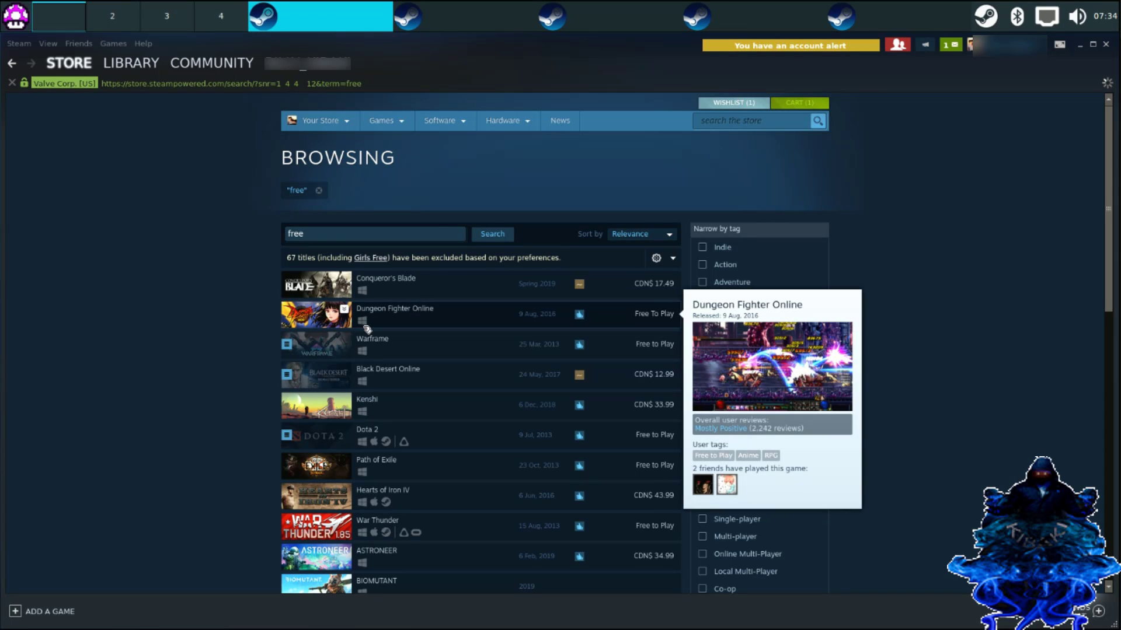
pyautogui.moveTo(380, 321)
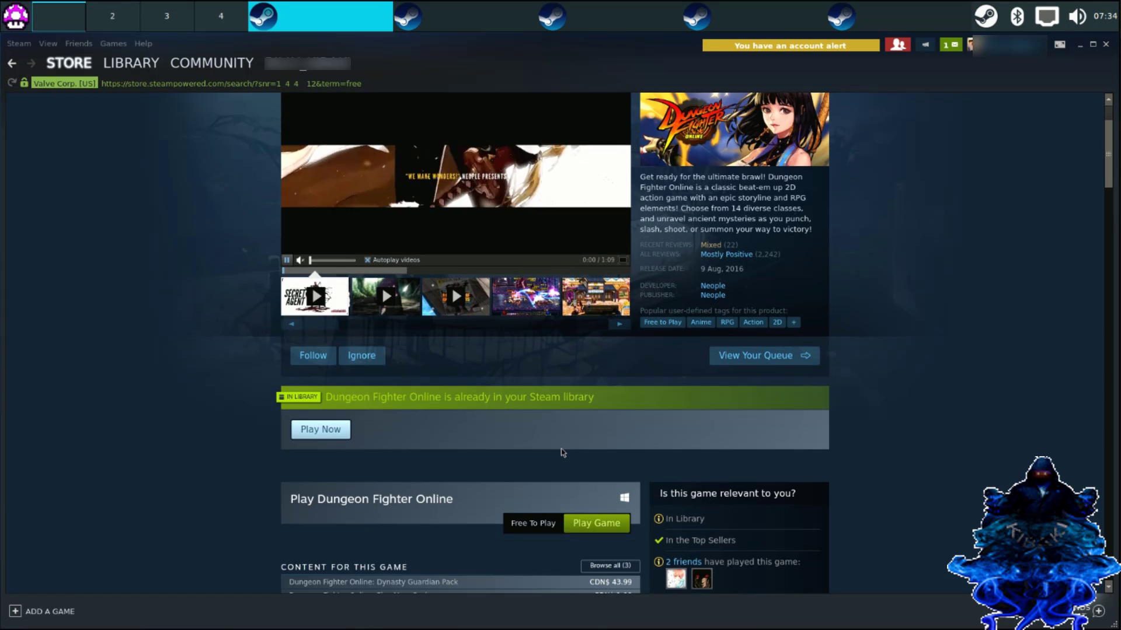
pyautogui.scroll(-3)
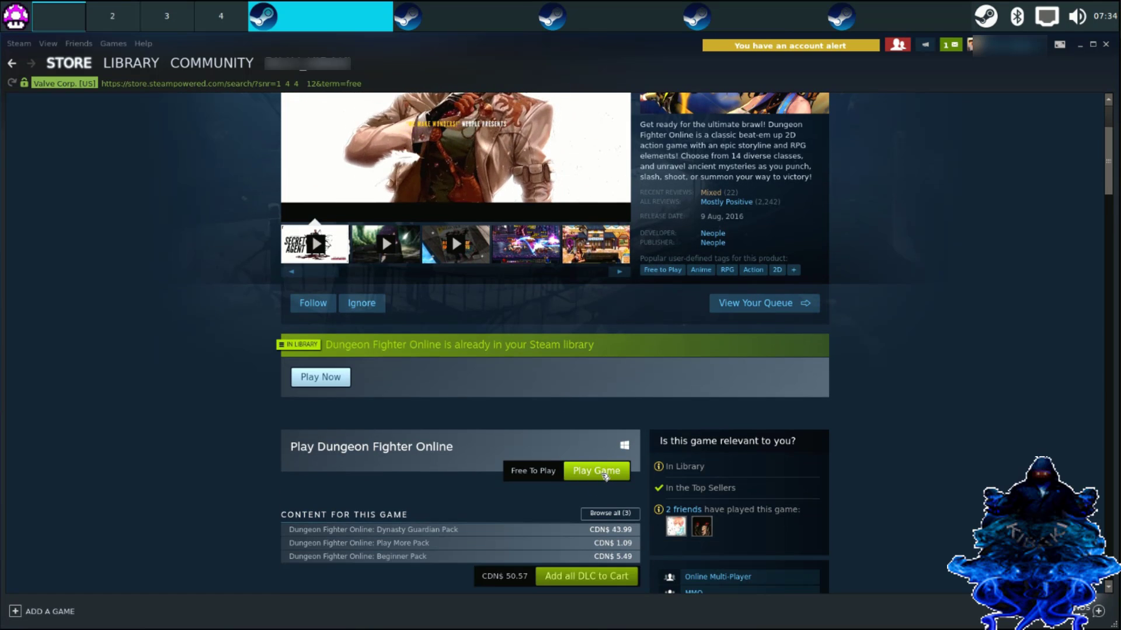
pyautogui.click(596, 470)
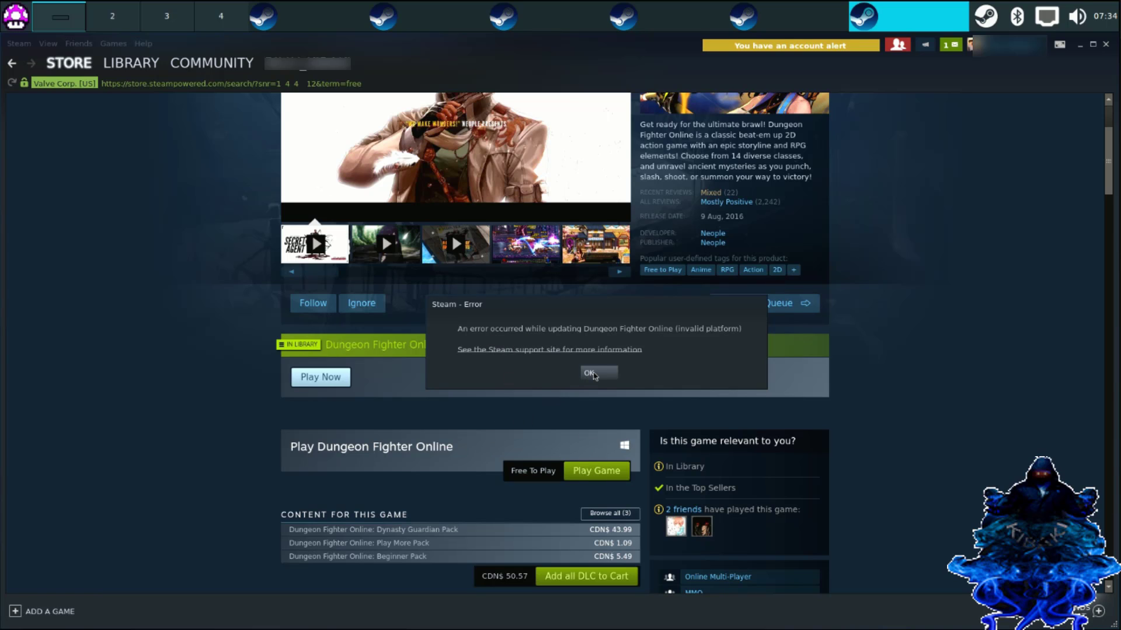
pyautogui.moveTo(570, 346)
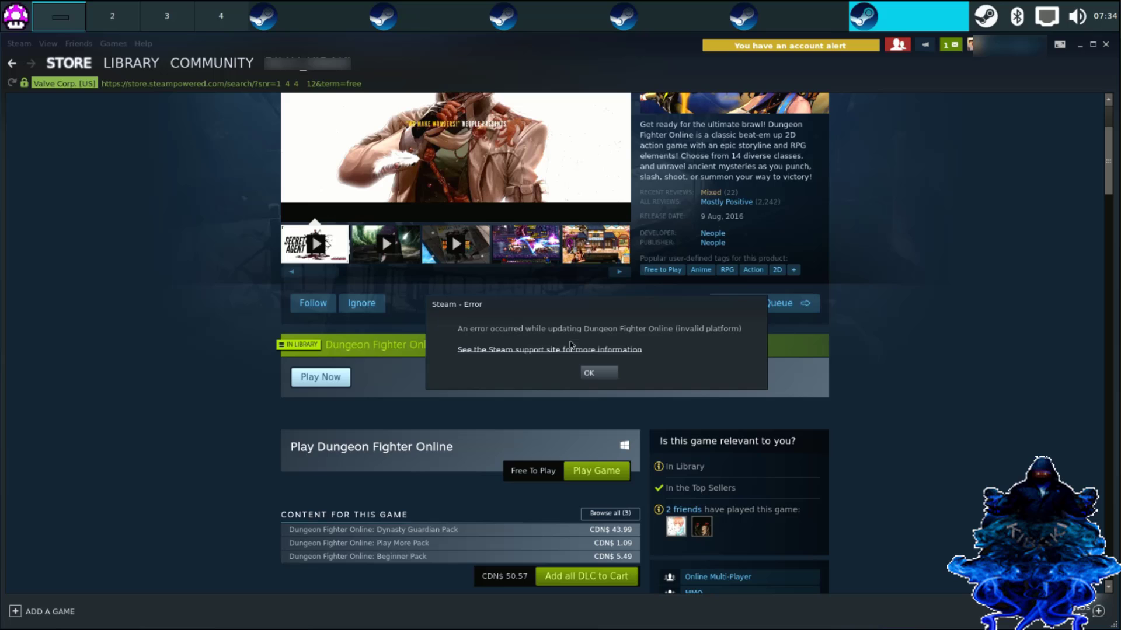
pyautogui.click(598, 372)
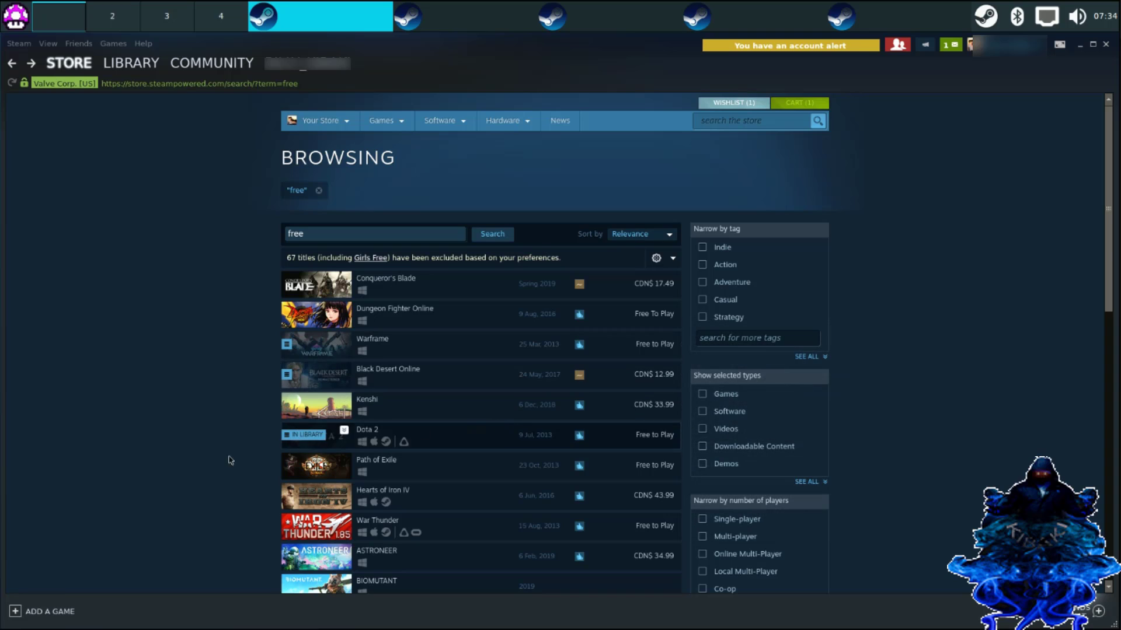
pyautogui.moveTo(401, 447)
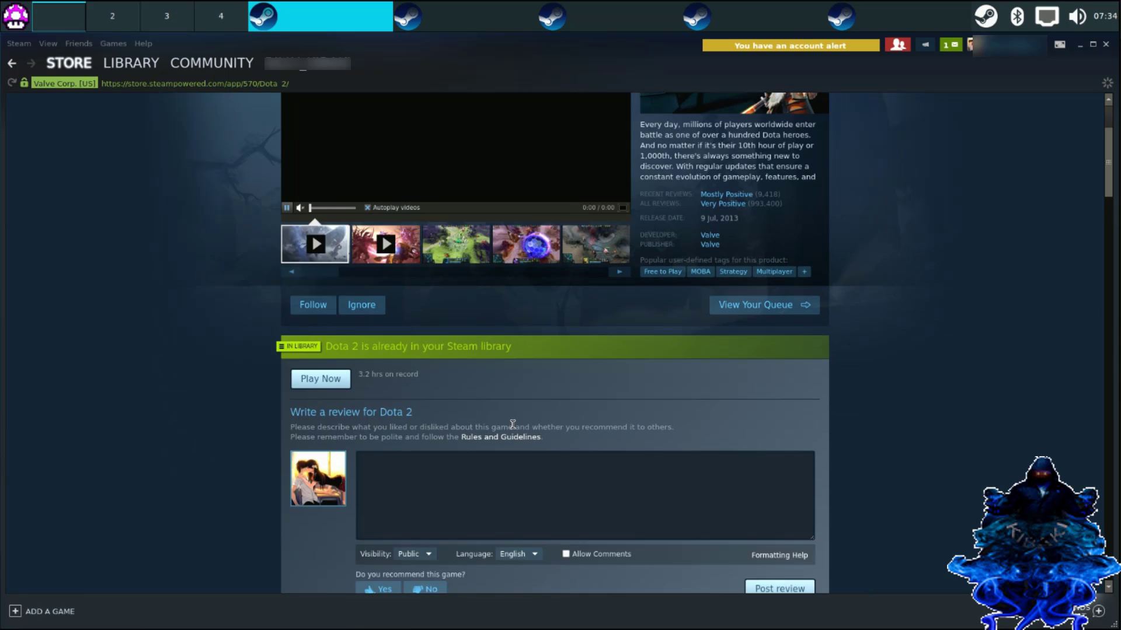
# Try to play Dota 2, cancel its install prompt, and switch to the game library.
pyautogui.scroll(-3)
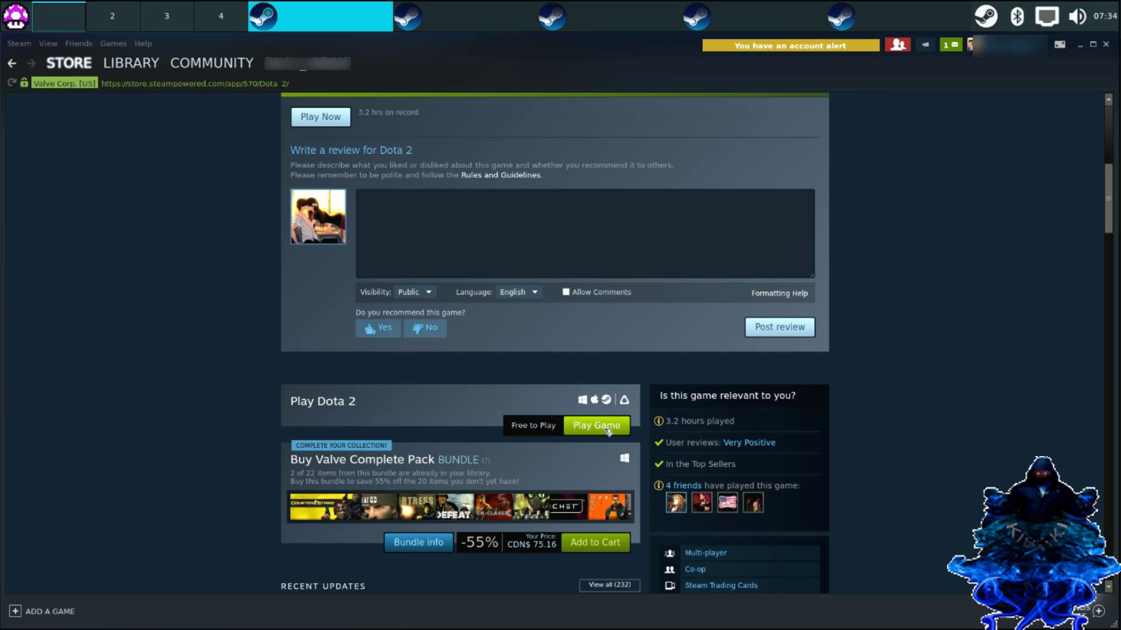
pyautogui.click(595, 425)
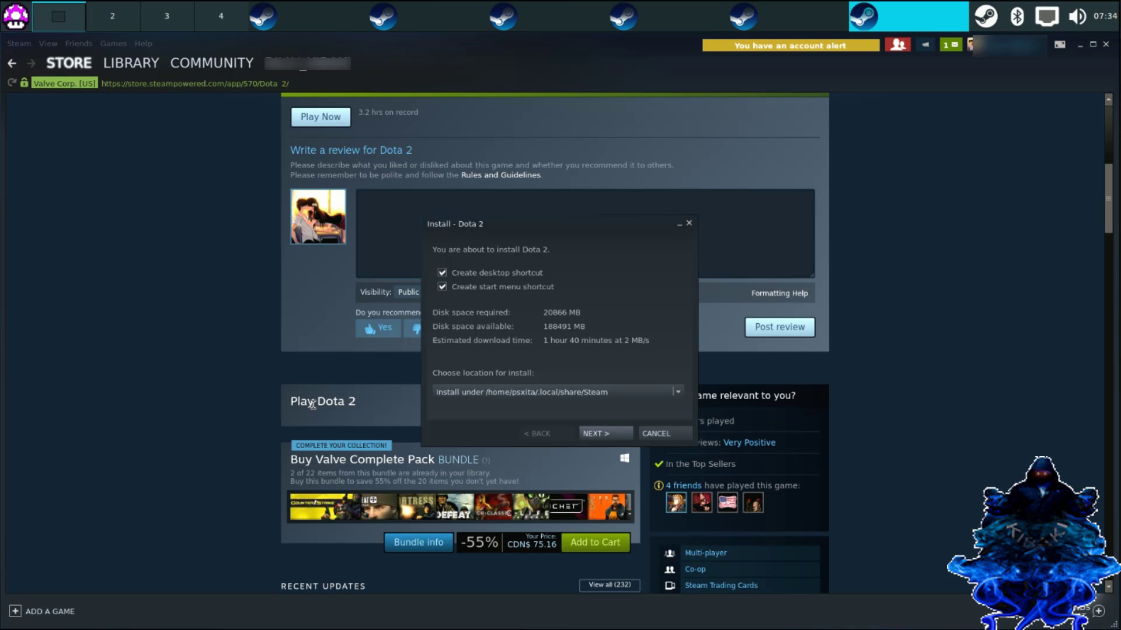
pyautogui.moveTo(558, 344)
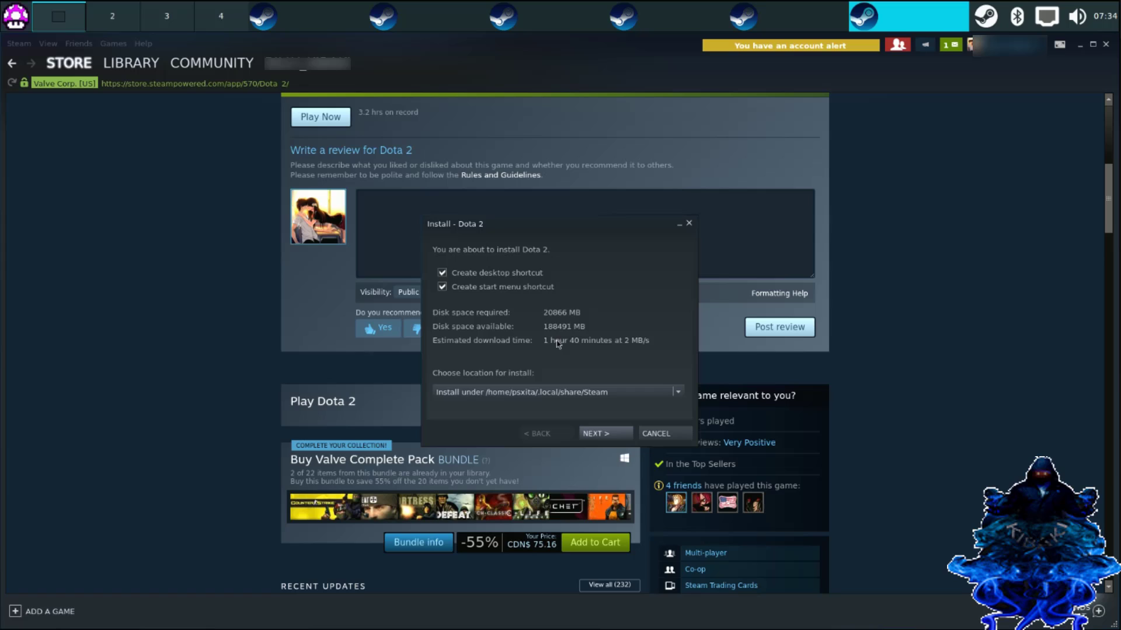
pyautogui.moveTo(580, 419)
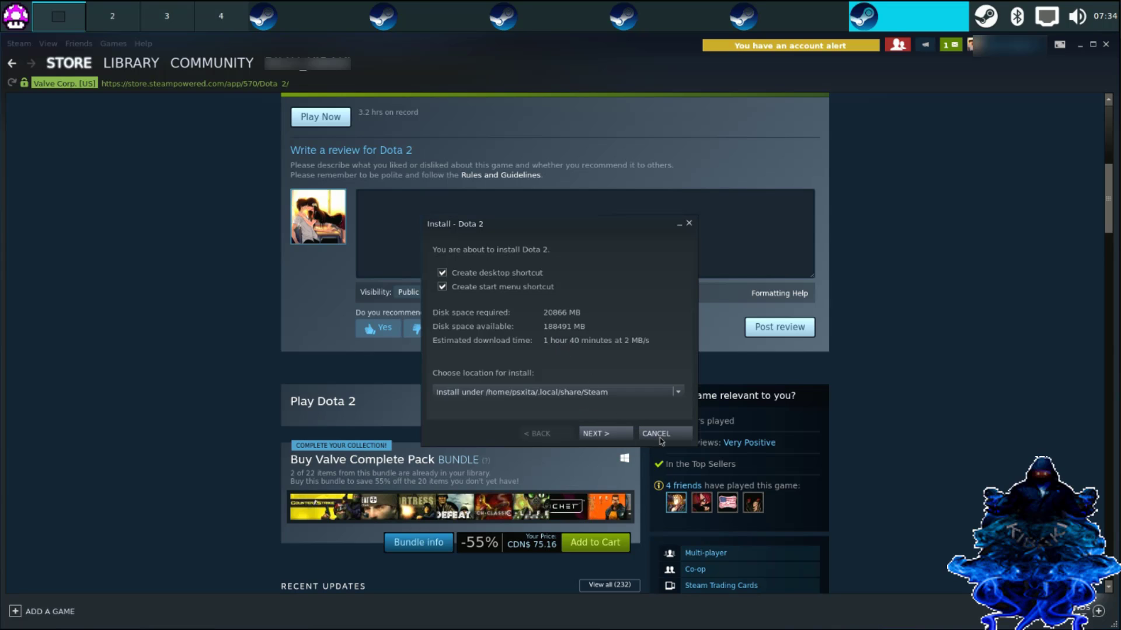
pyautogui.click(655, 435)
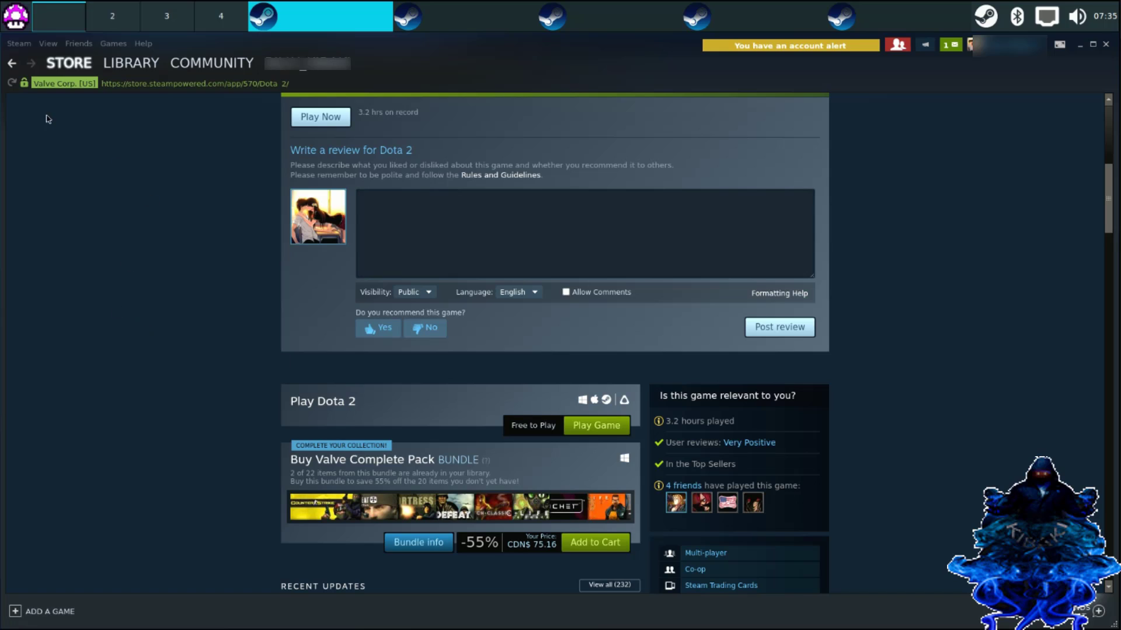
pyautogui.moveTo(12, 64)
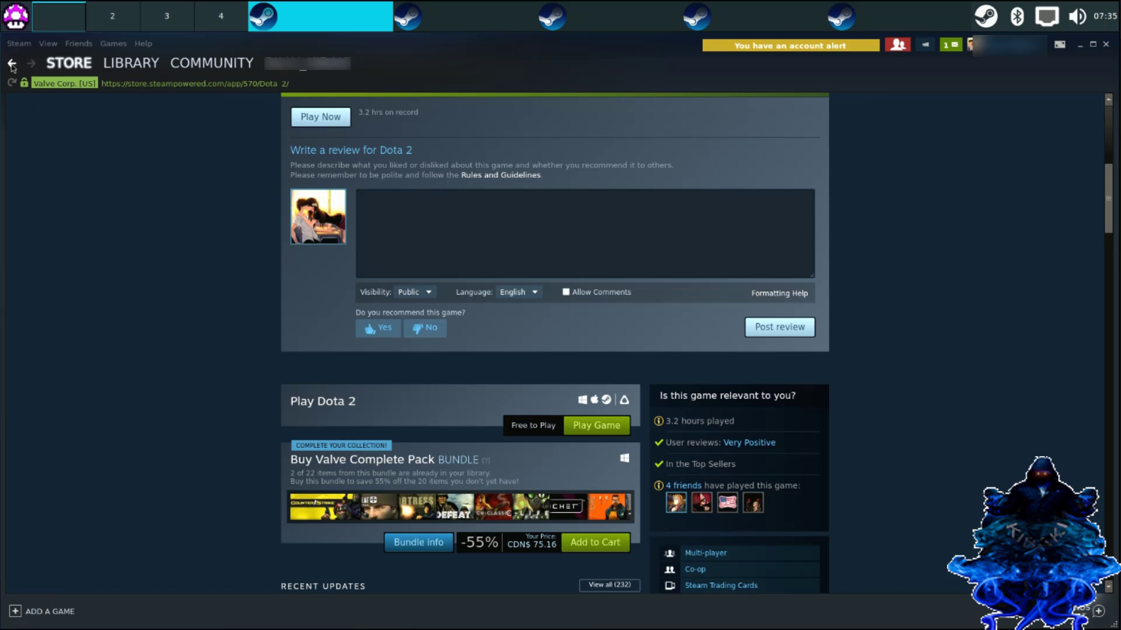
pyautogui.moveTo(24, 103)
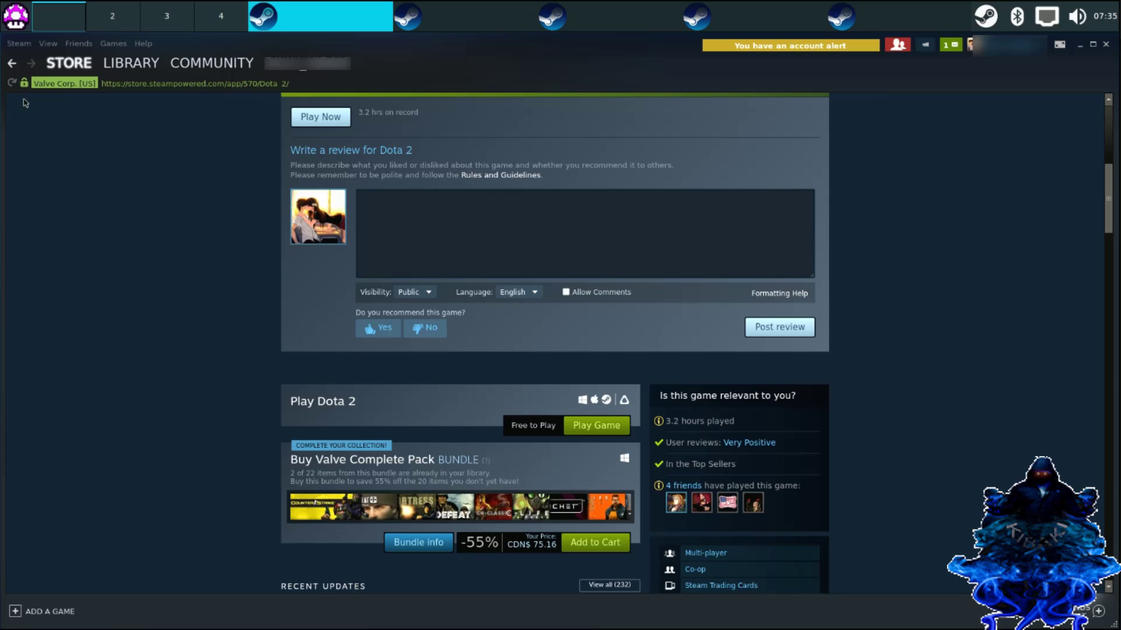
pyautogui.moveTo(98, 202)
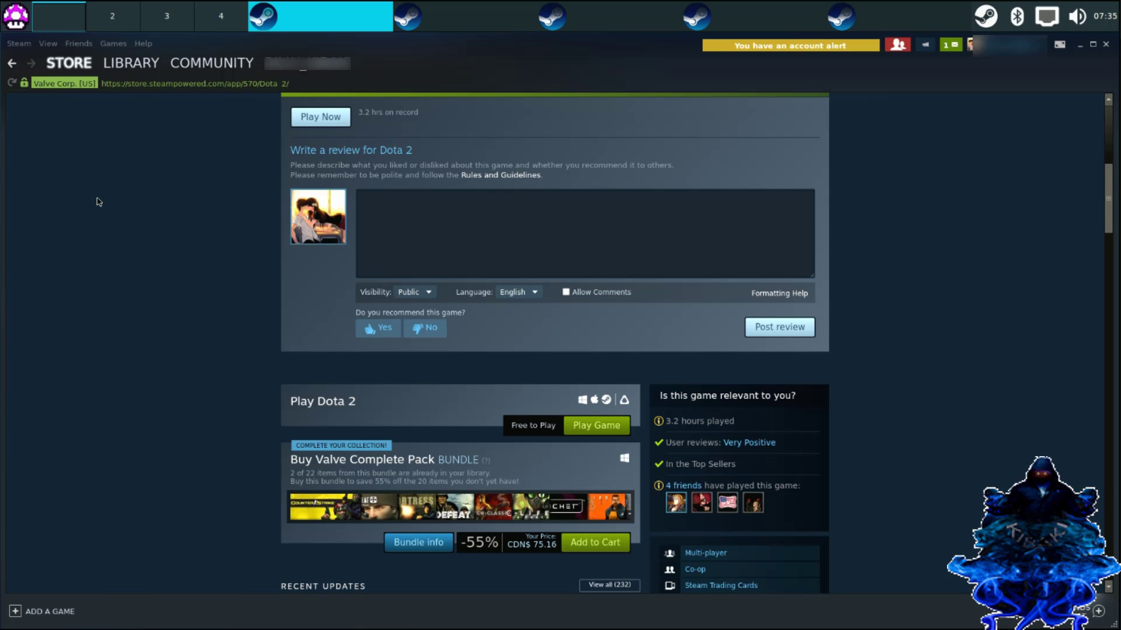
pyautogui.click(131, 63)
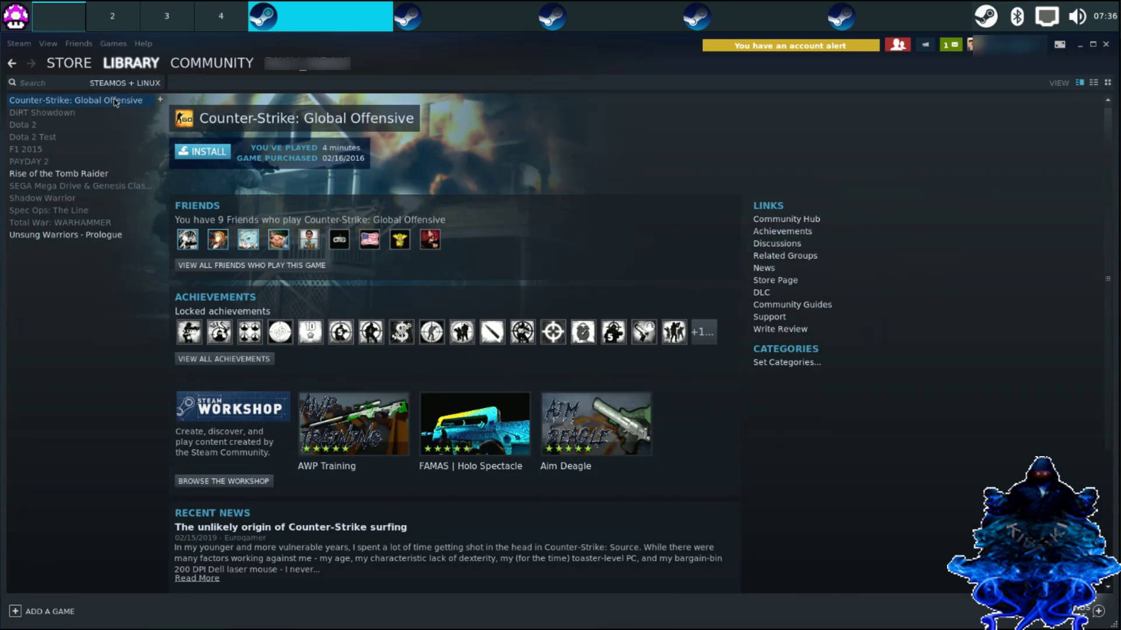
pyautogui.moveTo(69, 184)
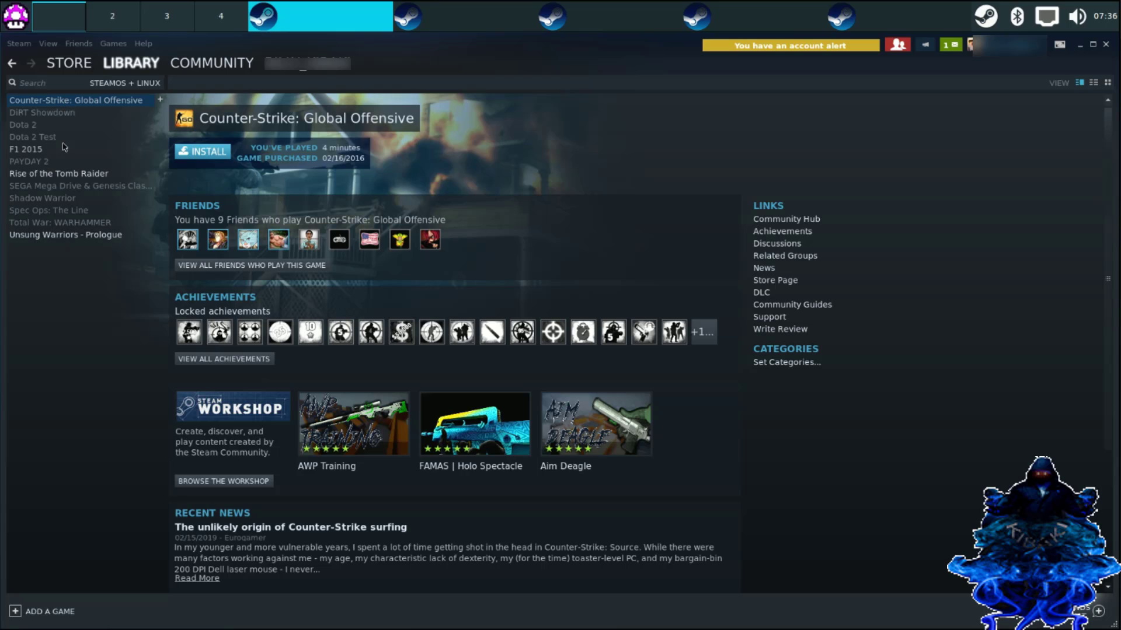
pyautogui.moveTo(18, 176)
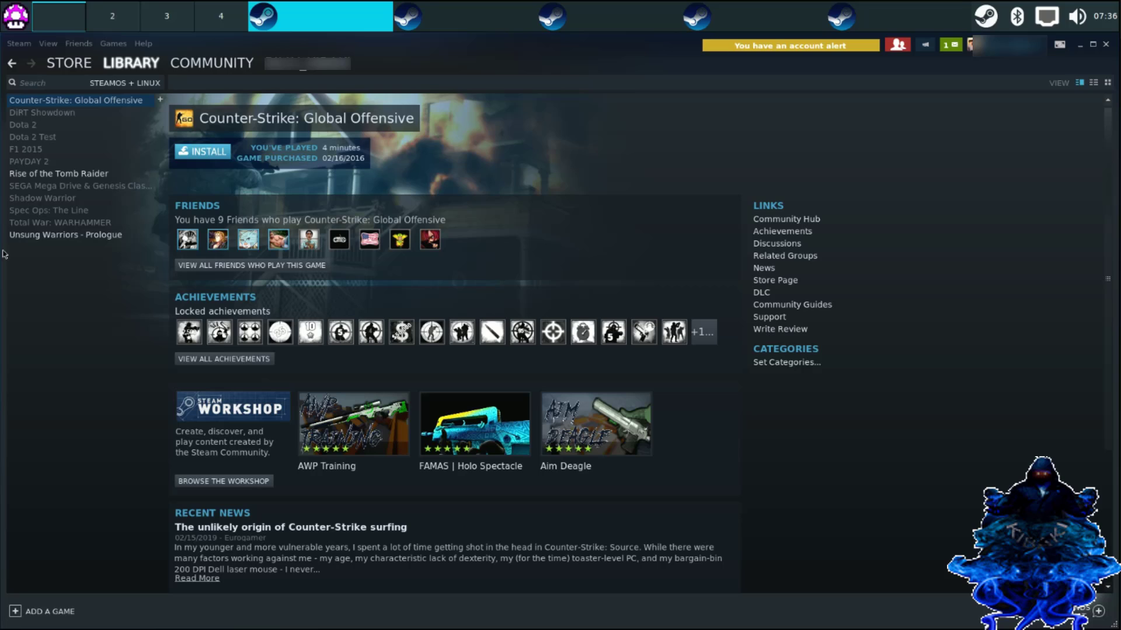
pyautogui.moveTo(33, 240)
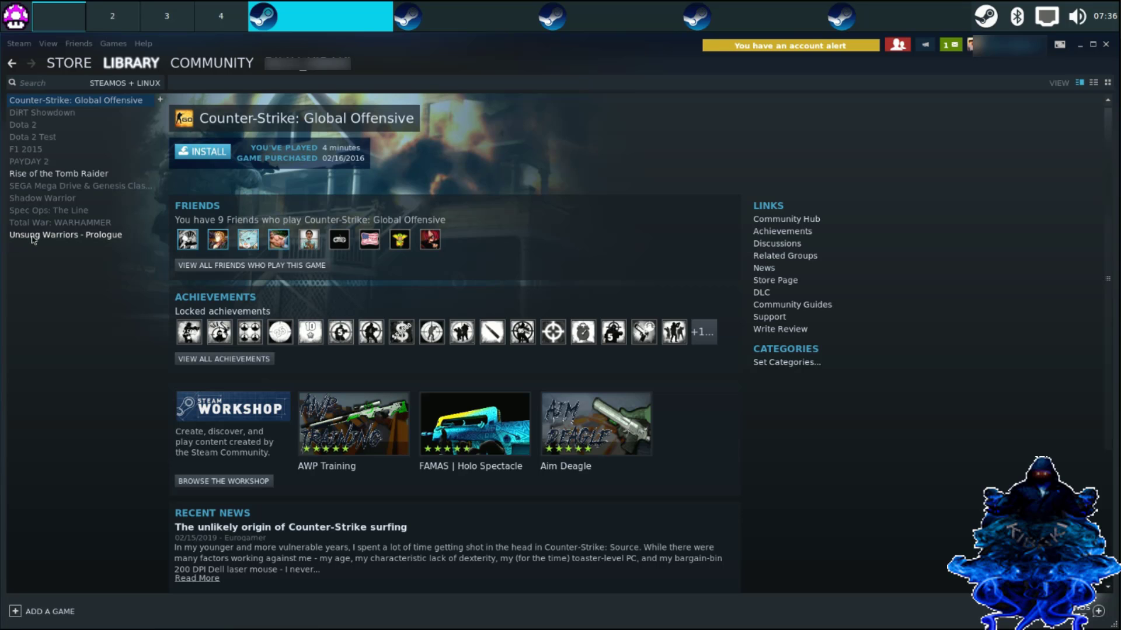
pyautogui.moveTo(52, 176)
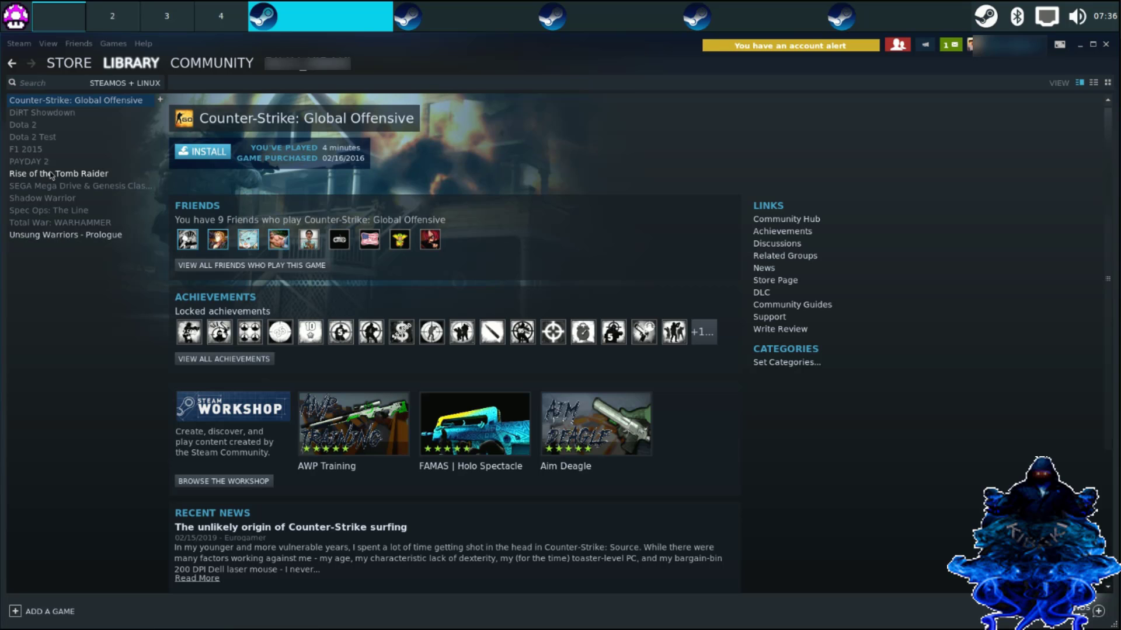
# Select Rise of the Tomb Raider in the SteamOS + Linux library list to show its details.
pyautogui.click(59, 173)
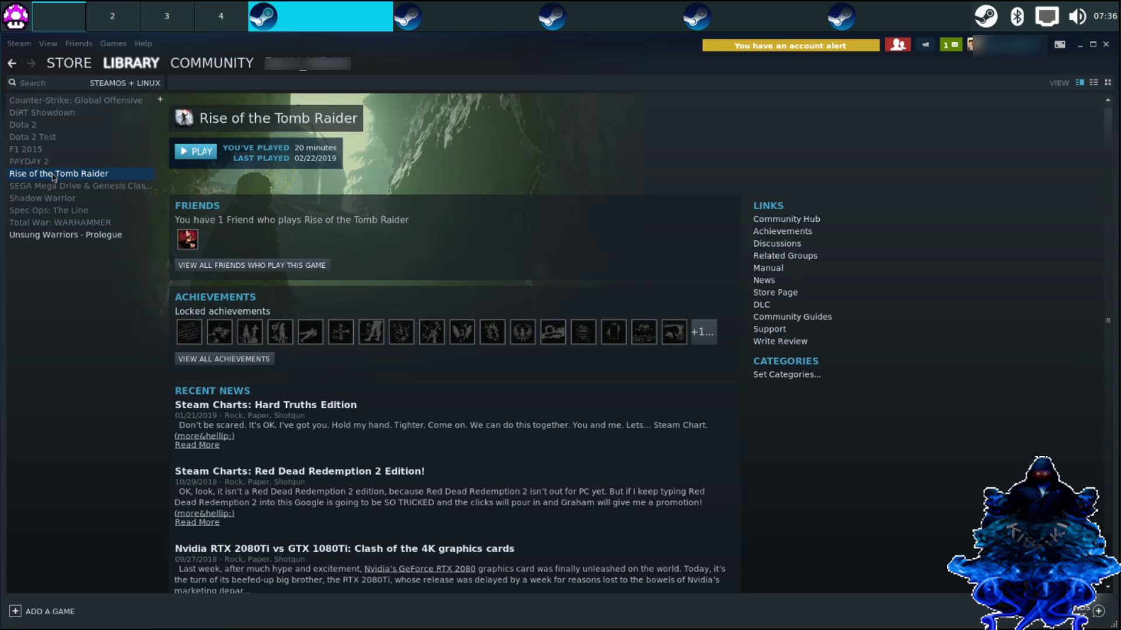
# Play Rise of the Tomb Raider, continuing anyway past the unsupported-distribution and CPU-governor warnings to its launcher.
pyautogui.click(195, 152)
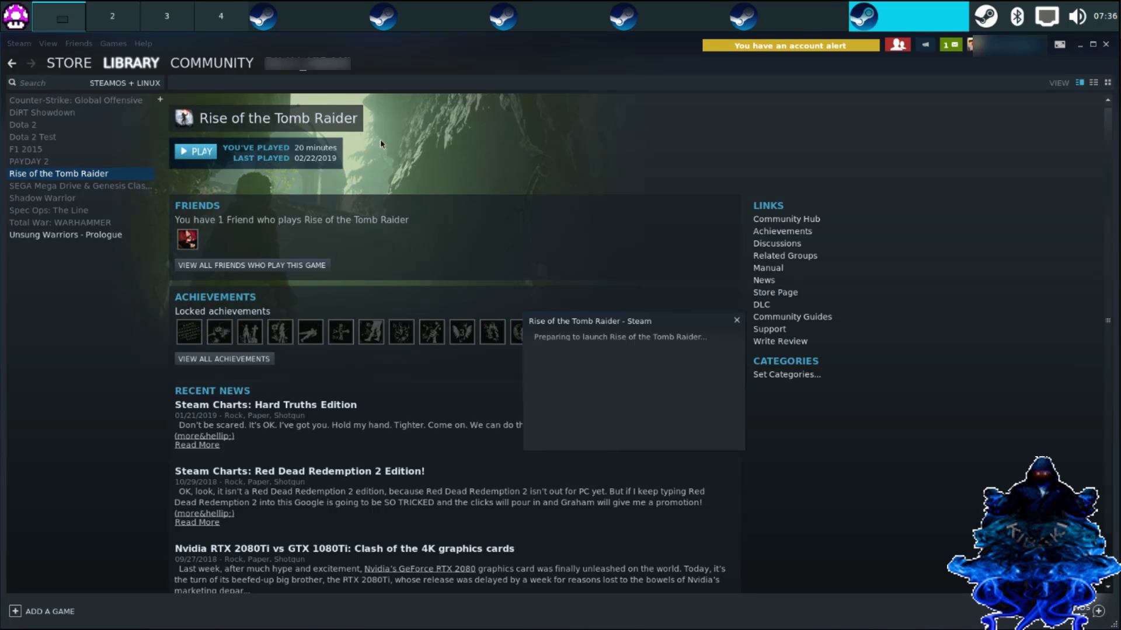
pyautogui.moveTo(410, 141)
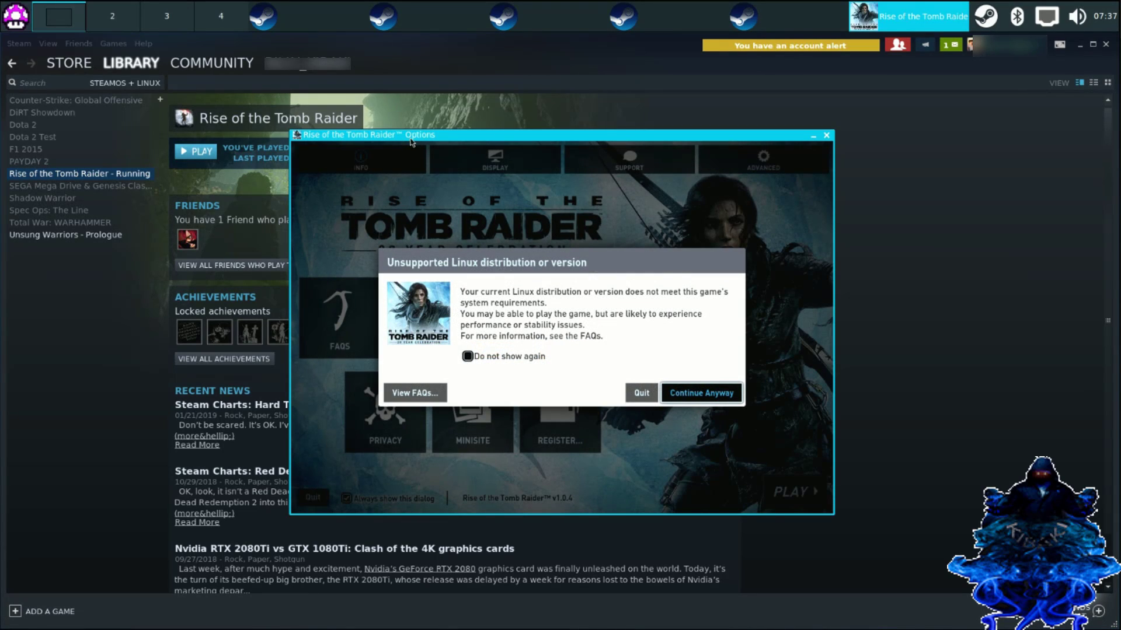
pyautogui.moveTo(465, 260)
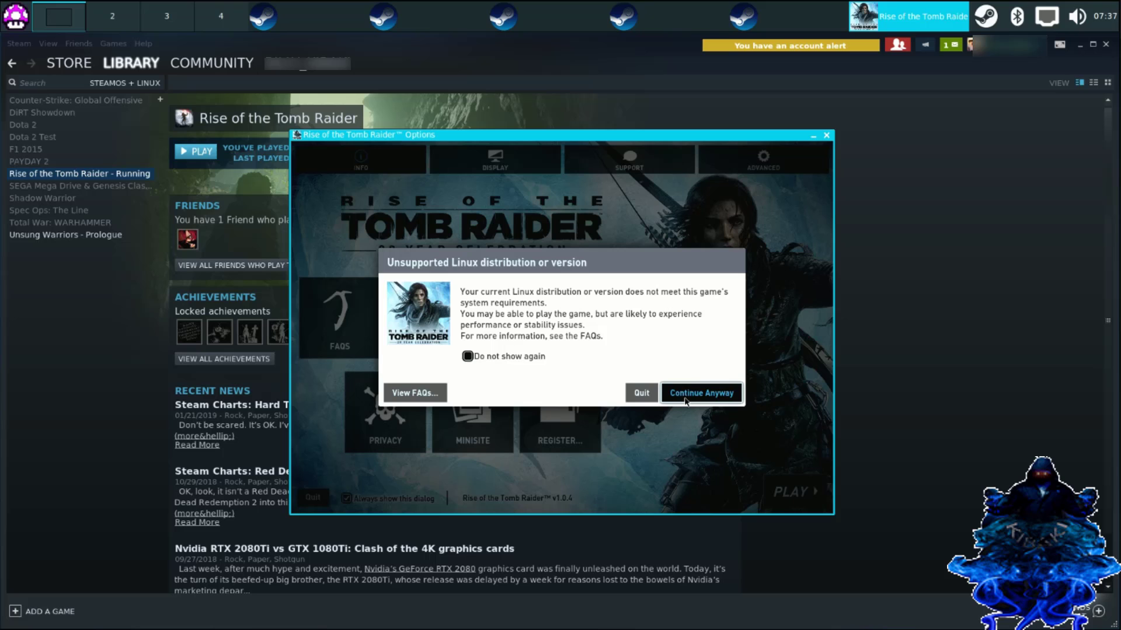
pyautogui.click(700, 393)
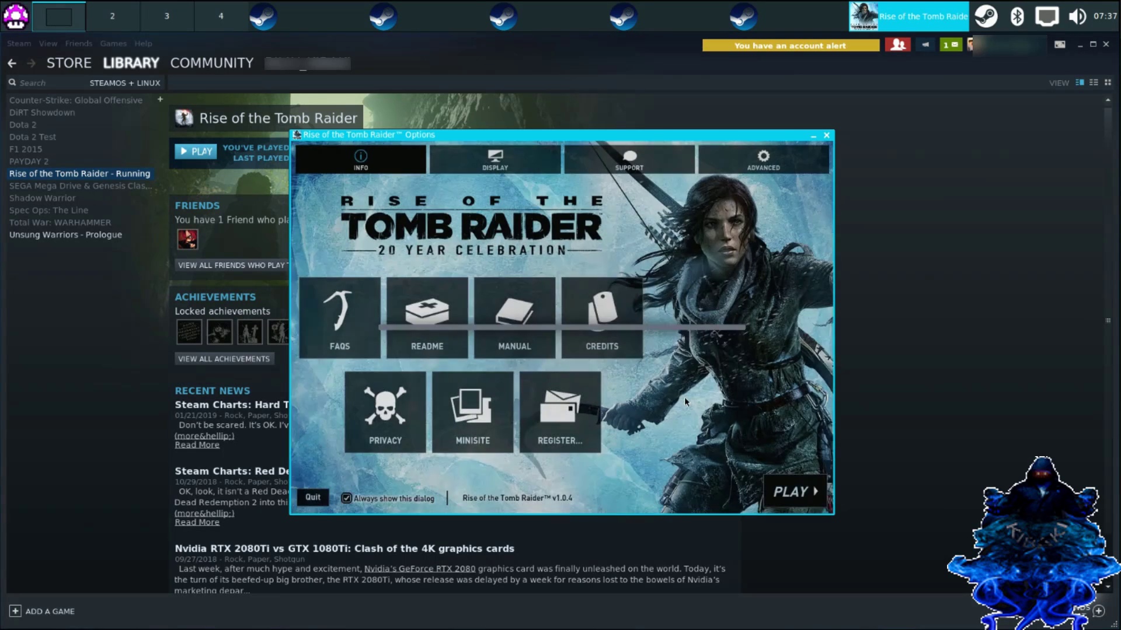
pyautogui.click(791, 492)
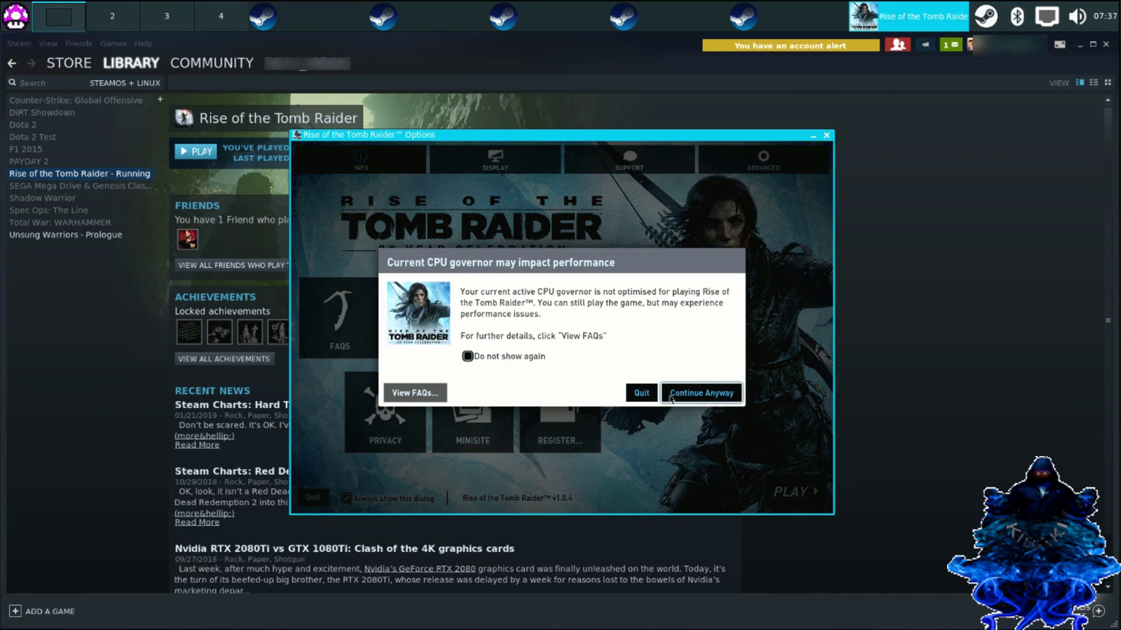
pyautogui.click(701, 393)
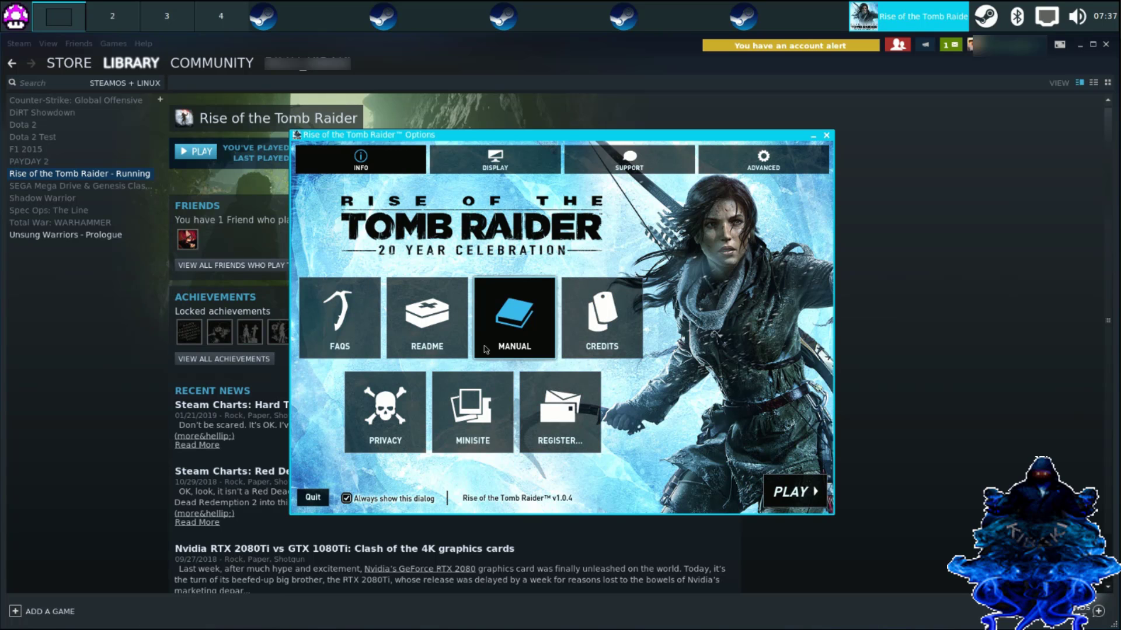
pyautogui.click(494, 159)
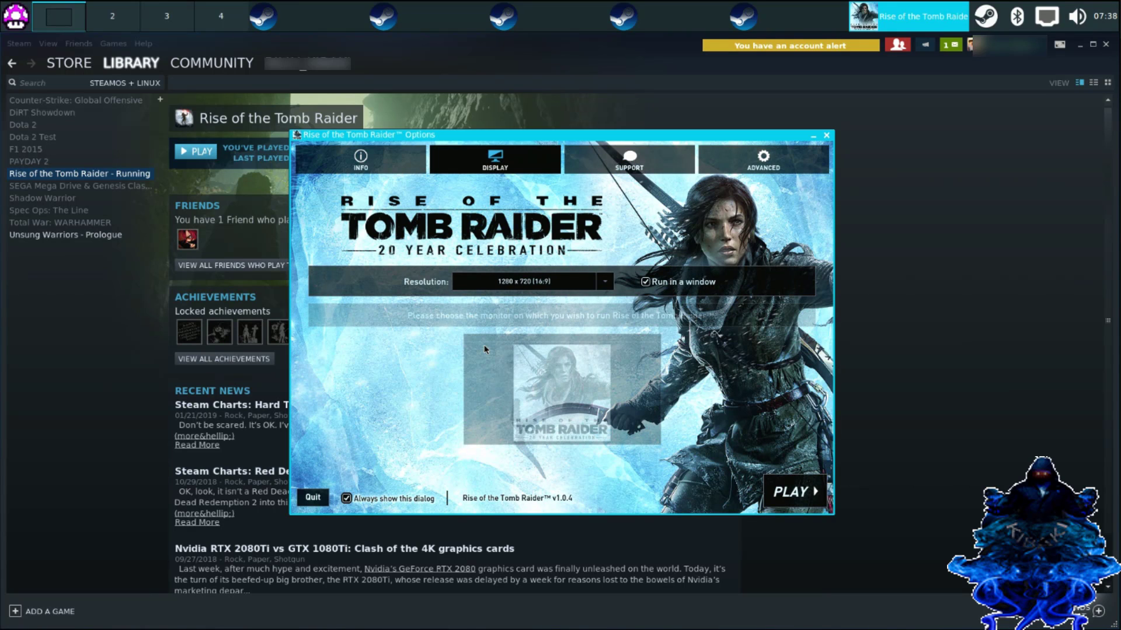
pyautogui.moveTo(603, 303)
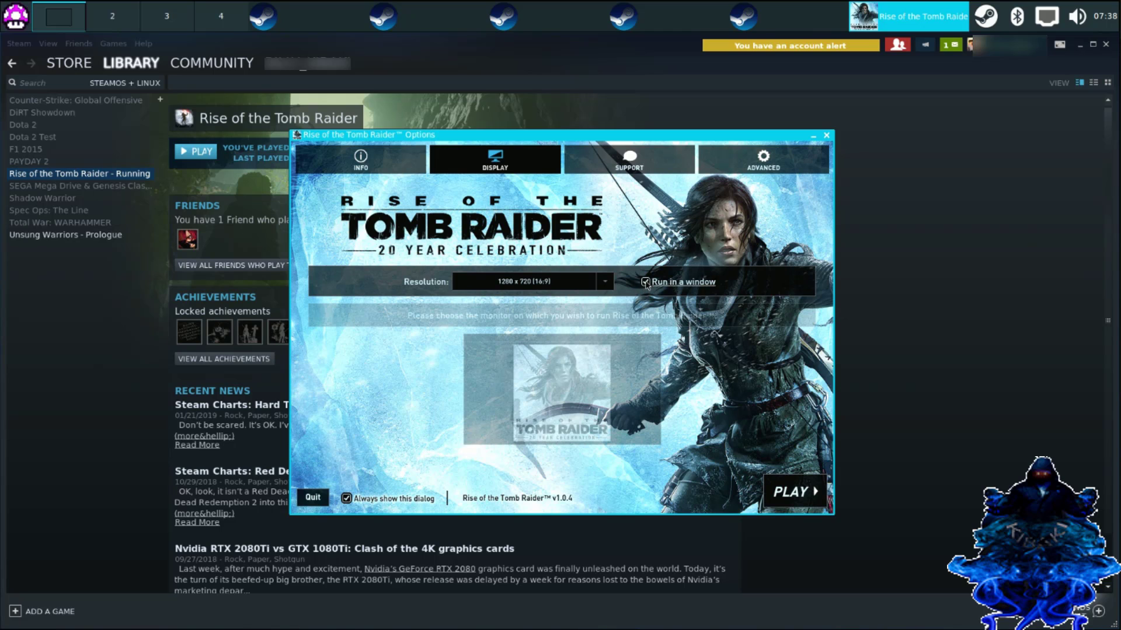
# Turn off Run in a window and choose the 1920 x 1080 resolution in the launcher's display settings.
pyautogui.click(604, 281)
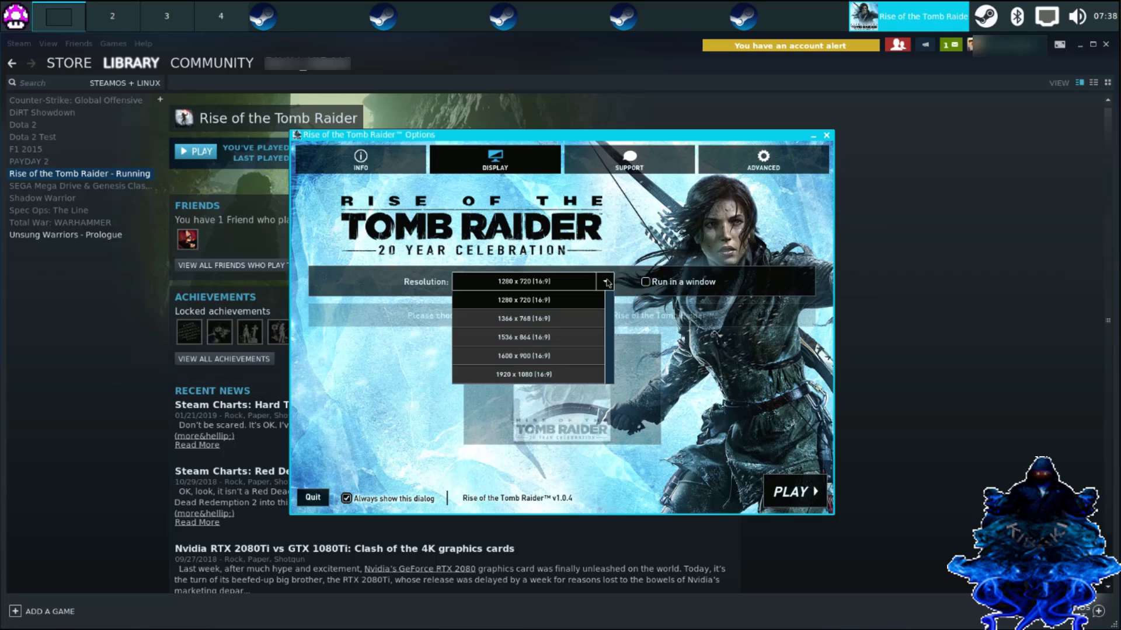
pyautogui.moveTo(514, 386)
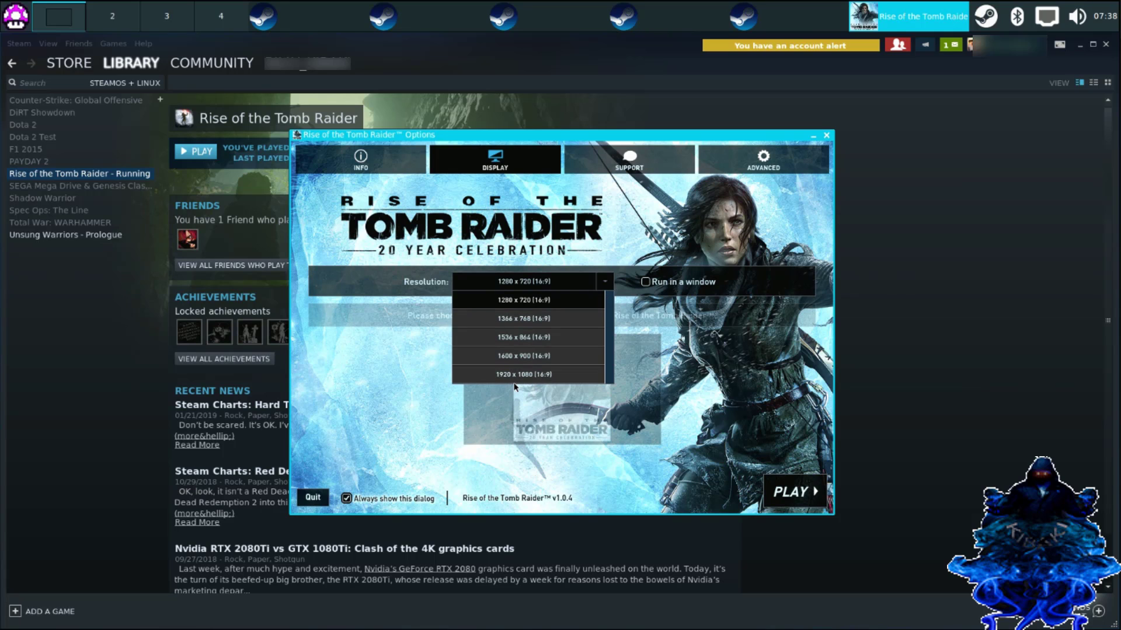
pyautogui.moveTo(462, 303)
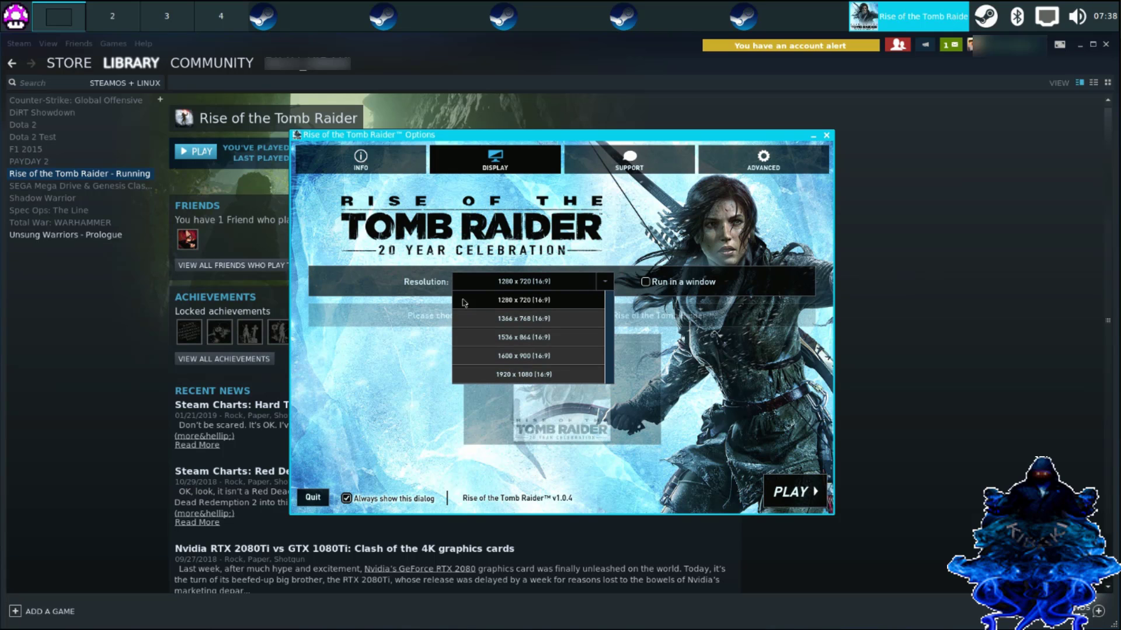
pyautogui.moveTo(516, 306)
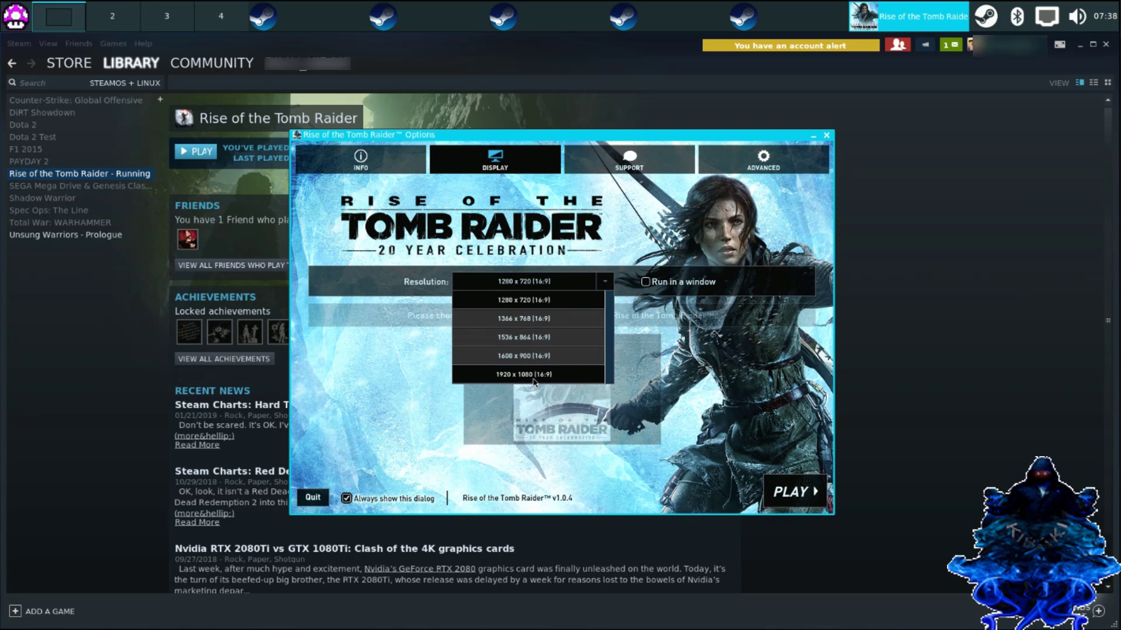
pyautogui.click(522, 374)
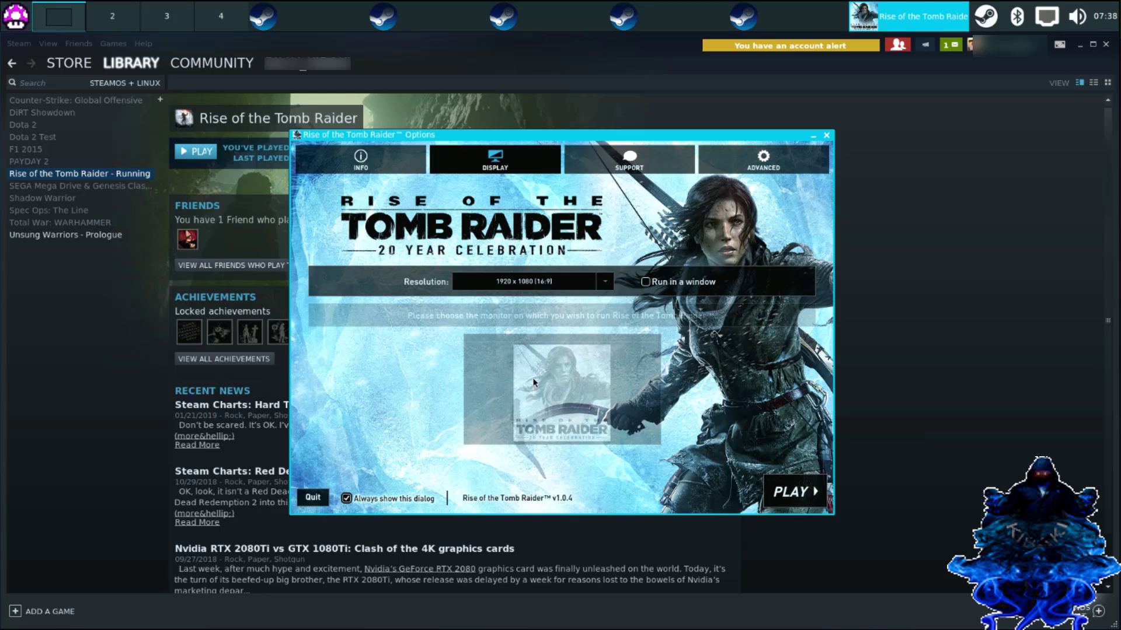
pyautogui.moveTo(549, 346)
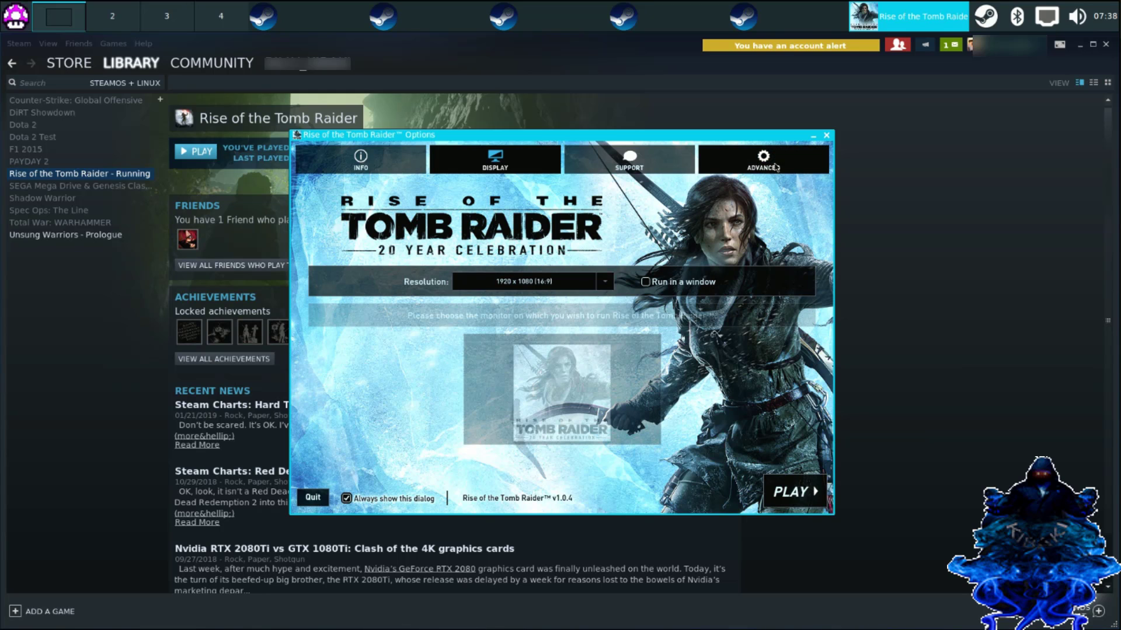
pyautogui.click(762, 158)
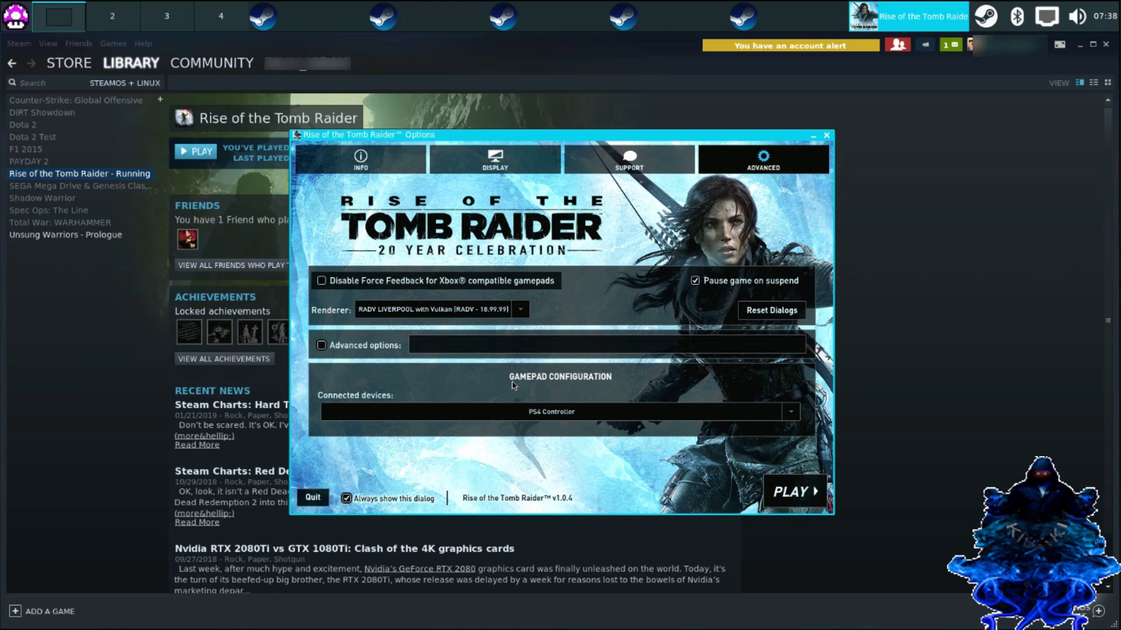
pyautogui.moveTo(541, 248)
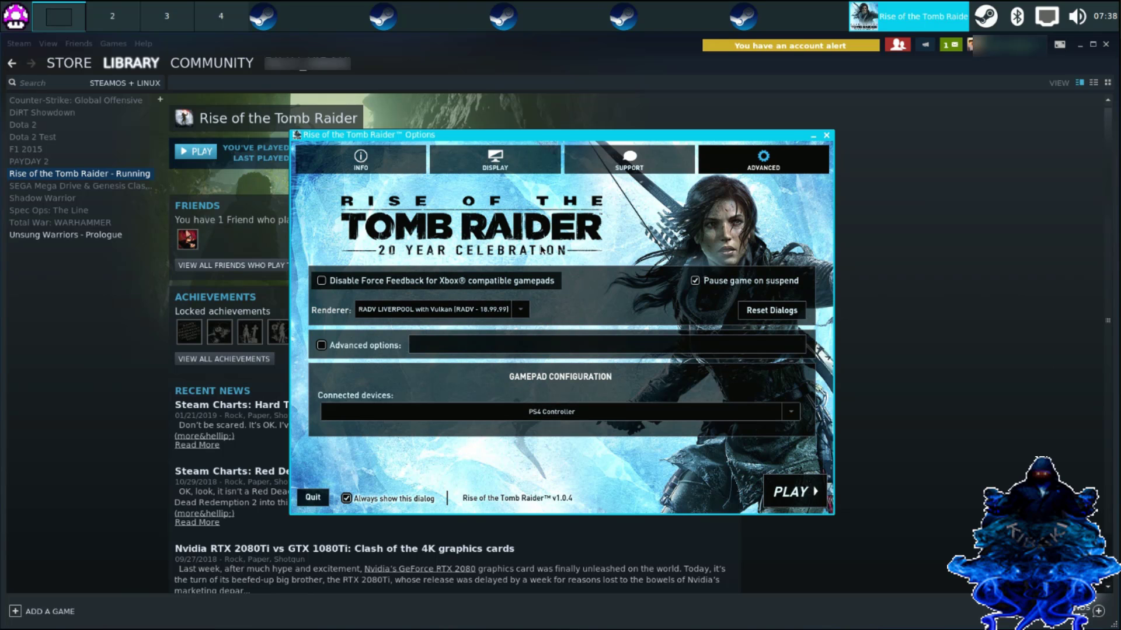
# Close the Tomb Raider launcher and select Unsung Warriors - Prologue in the library.
pyautogui.click(359, 158)
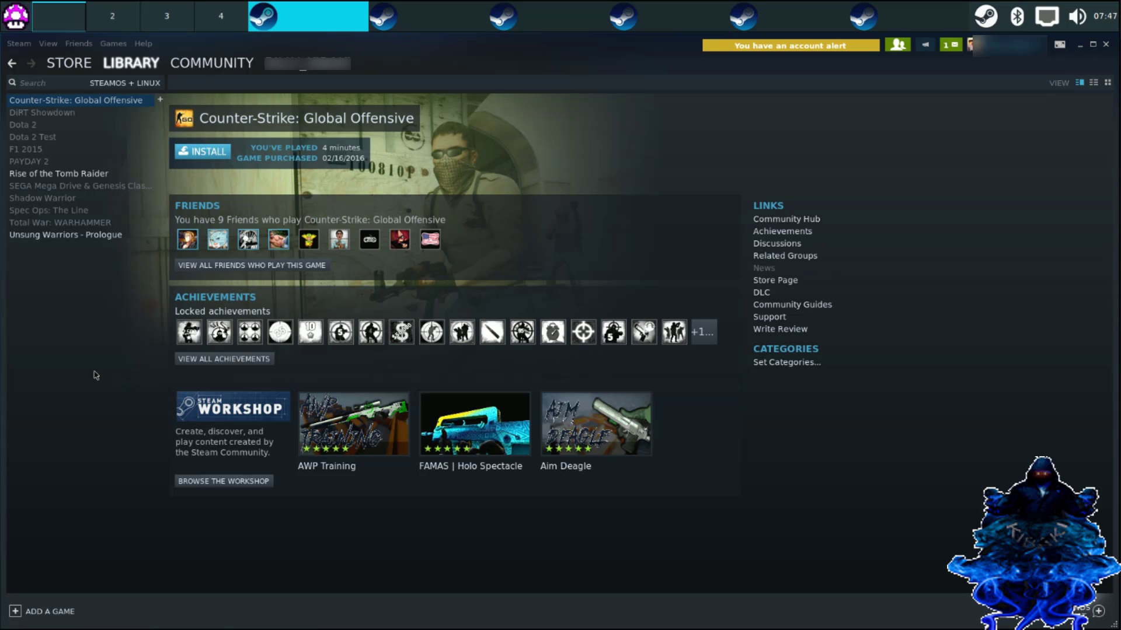
pyautogui.click(65, 234)
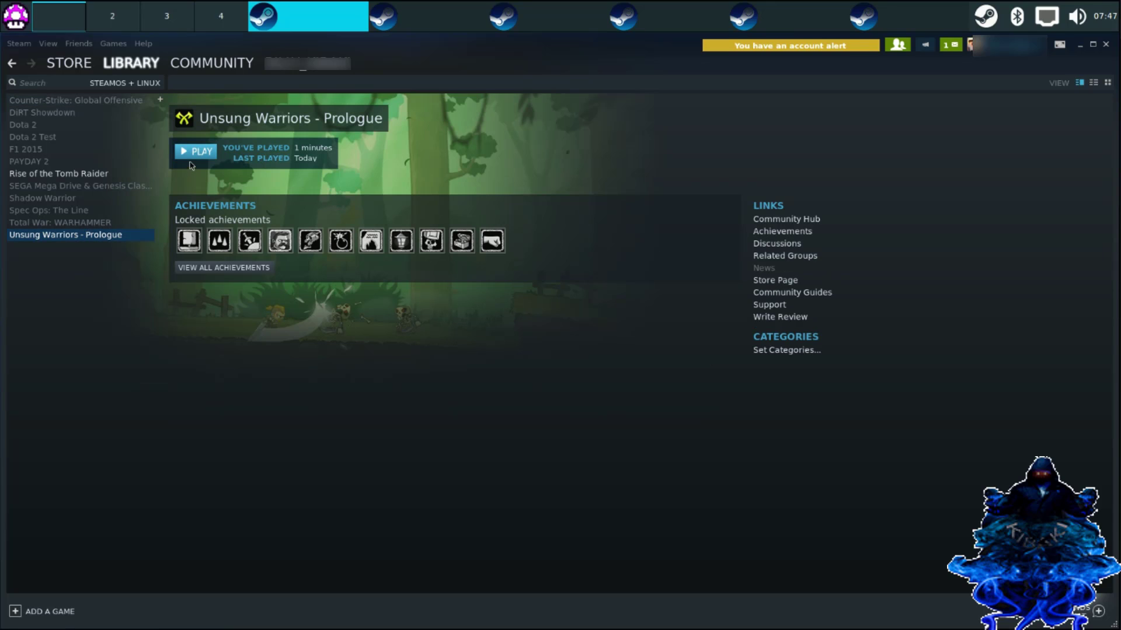
# Play Unsung Warriors - Prologue and advance from its title screen to the main menu.
pyautogui.click(195, 150)
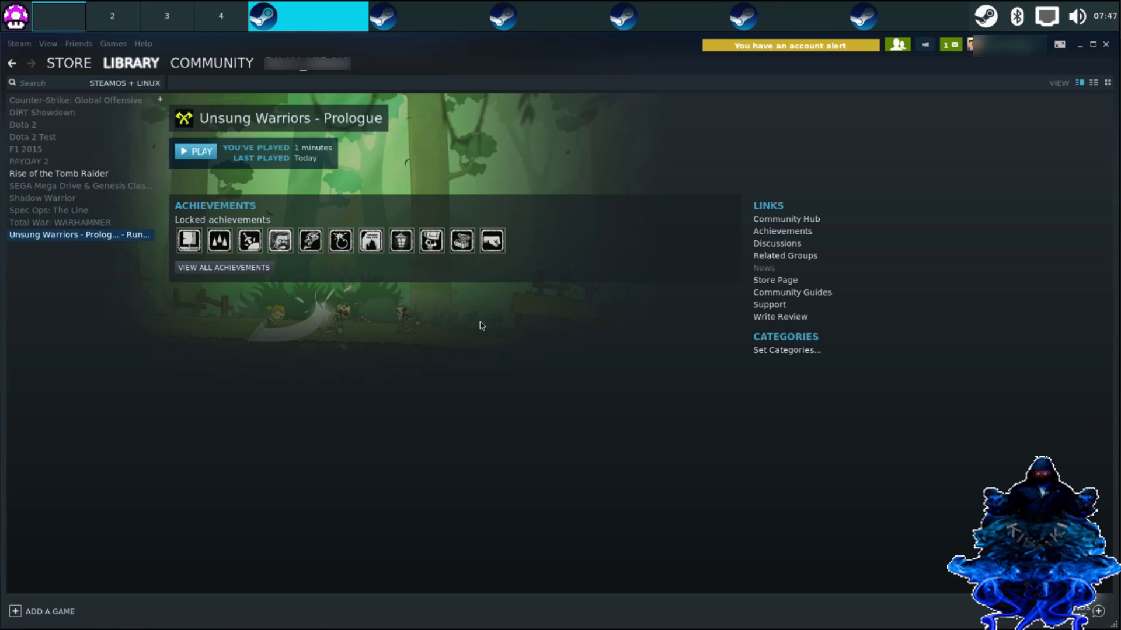
pyautogui.click(195, 151)
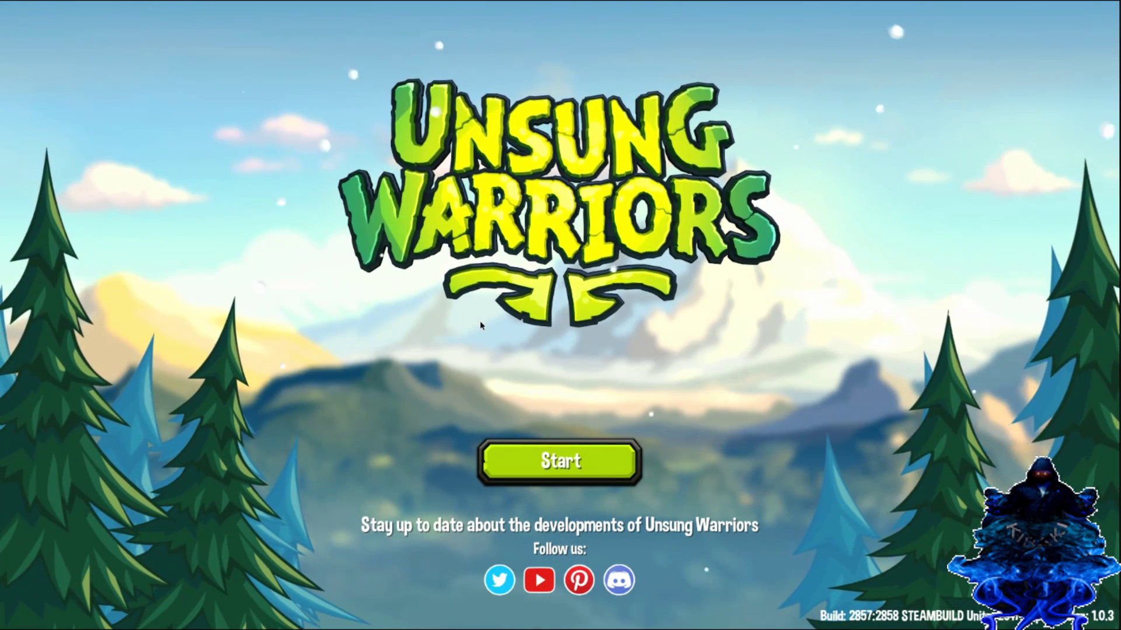
pyautogui.click(559, 461)
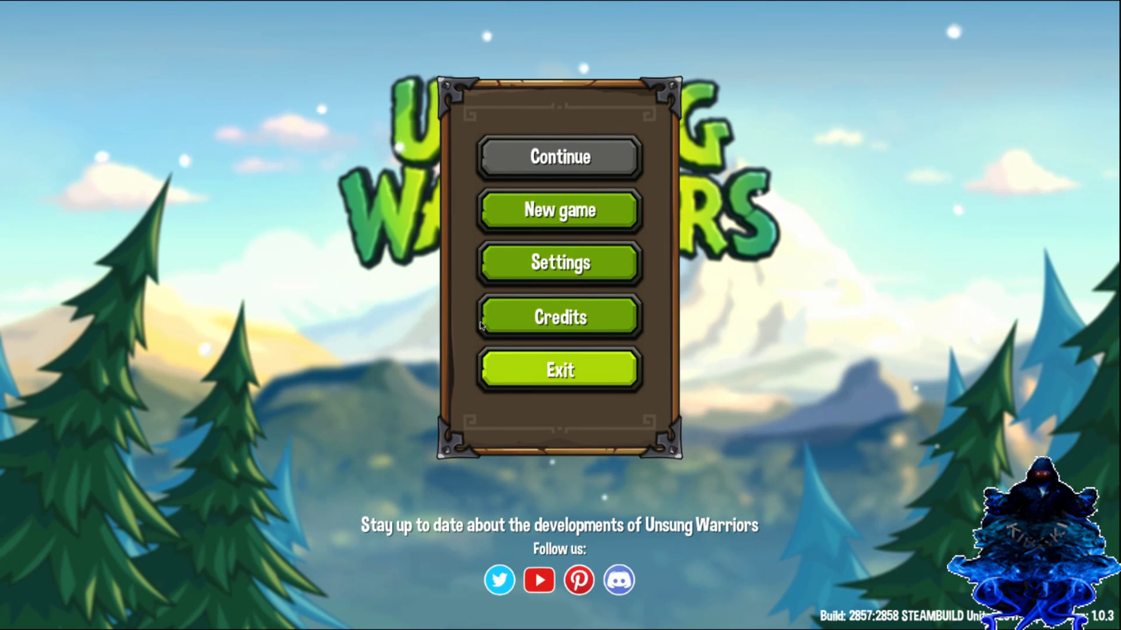
# View the video settings (1920x1080 @ 60Hz, VSync and full screen on) and close back to the main menu.
pyautogui.click(559, 262)
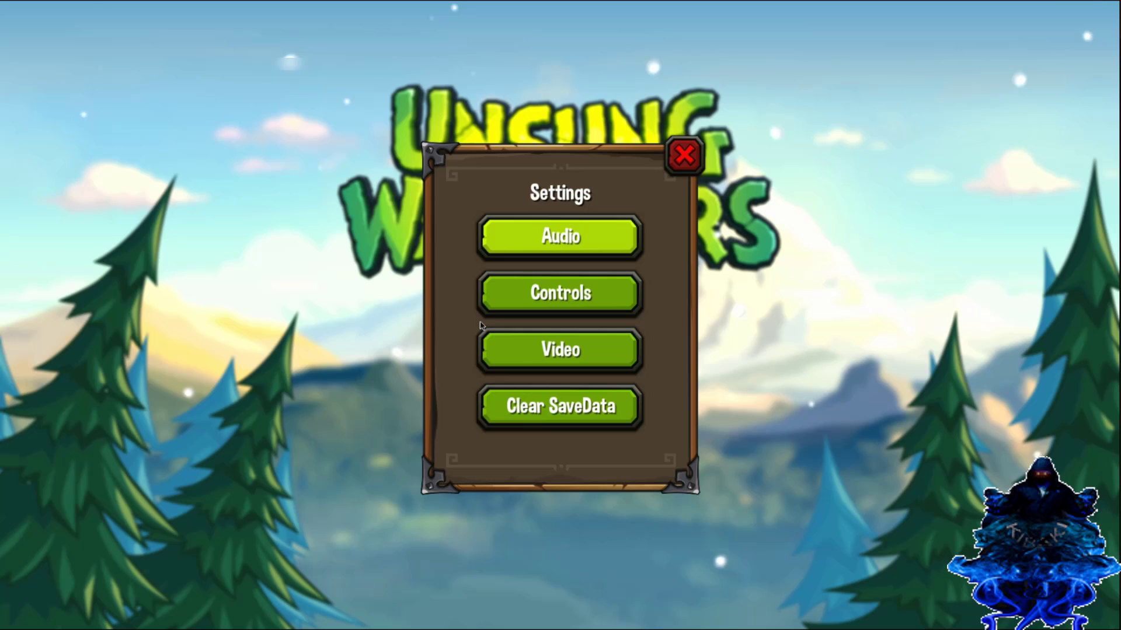
pyautogui.click(559, 349)
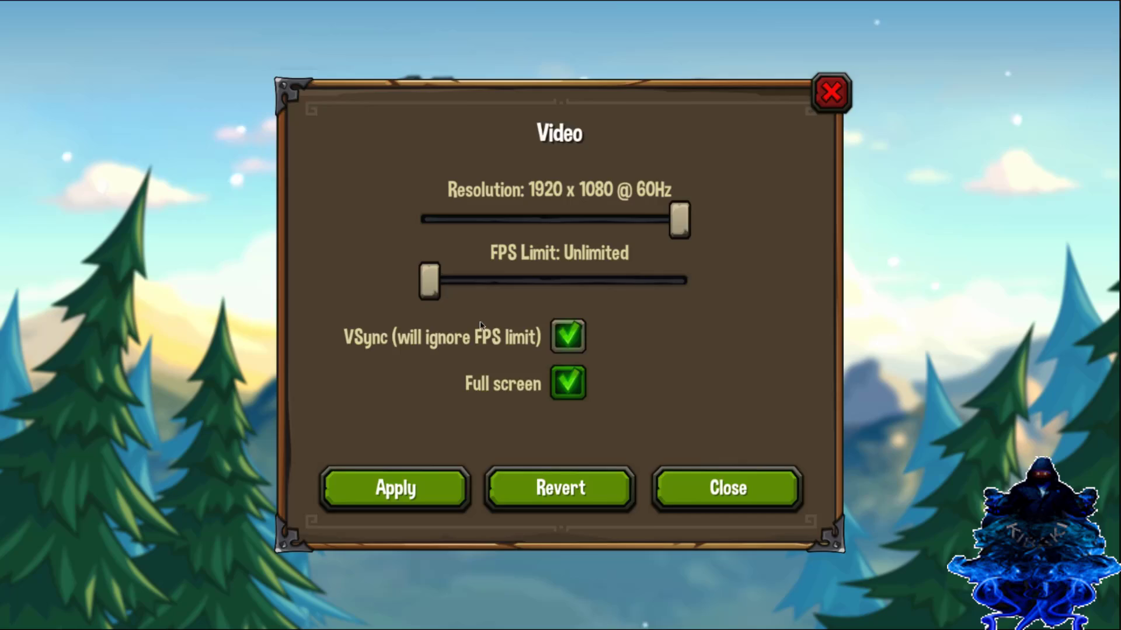
pyautogui.click(725, 487)
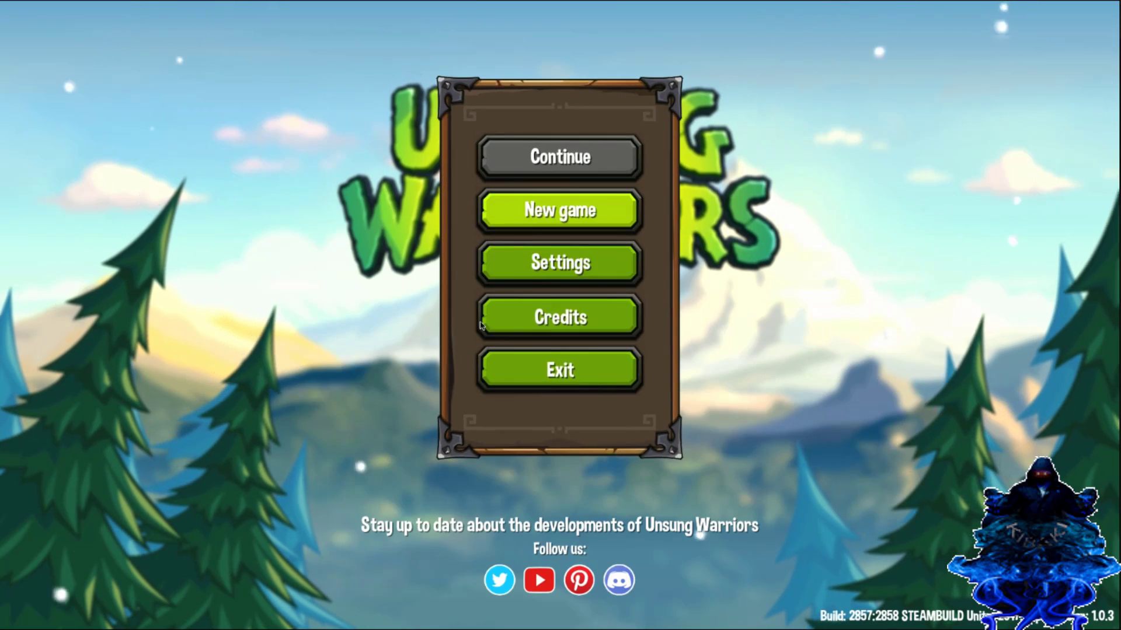
# Begin a New game in 1 Player mode, entering the opening forest level.
pyautogui.click(559, 210)
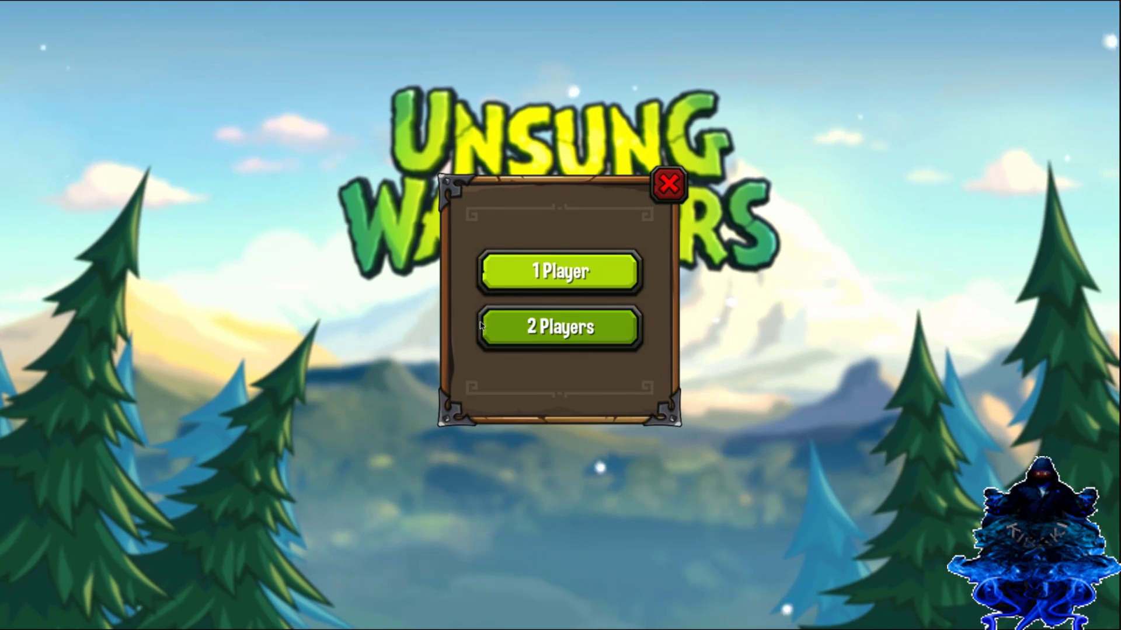
pyautogui.click(559, 272)
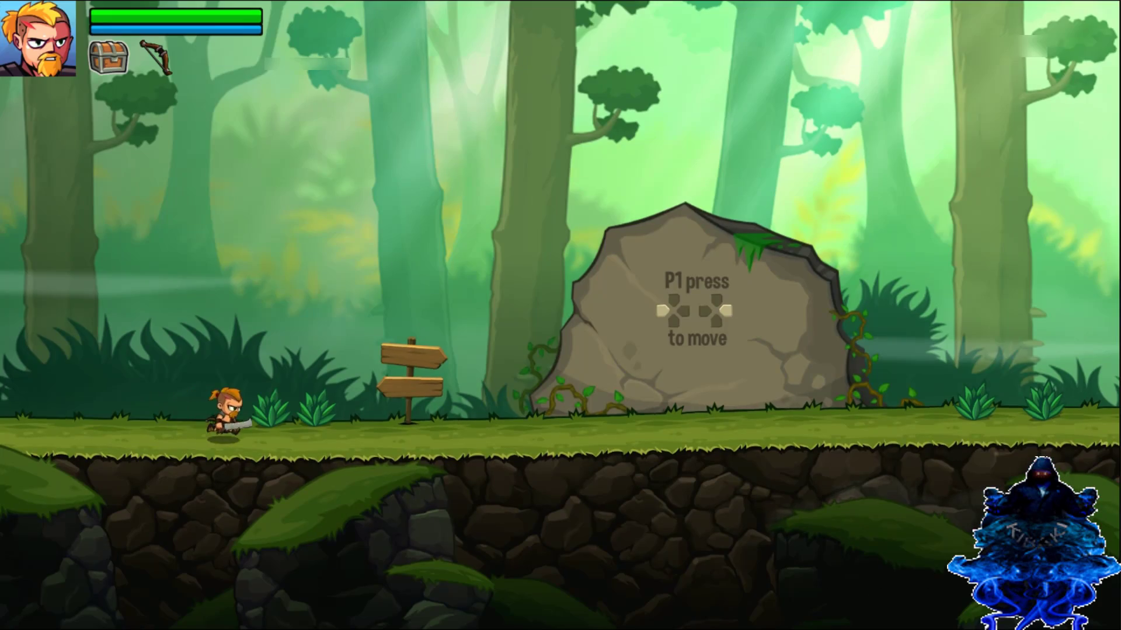